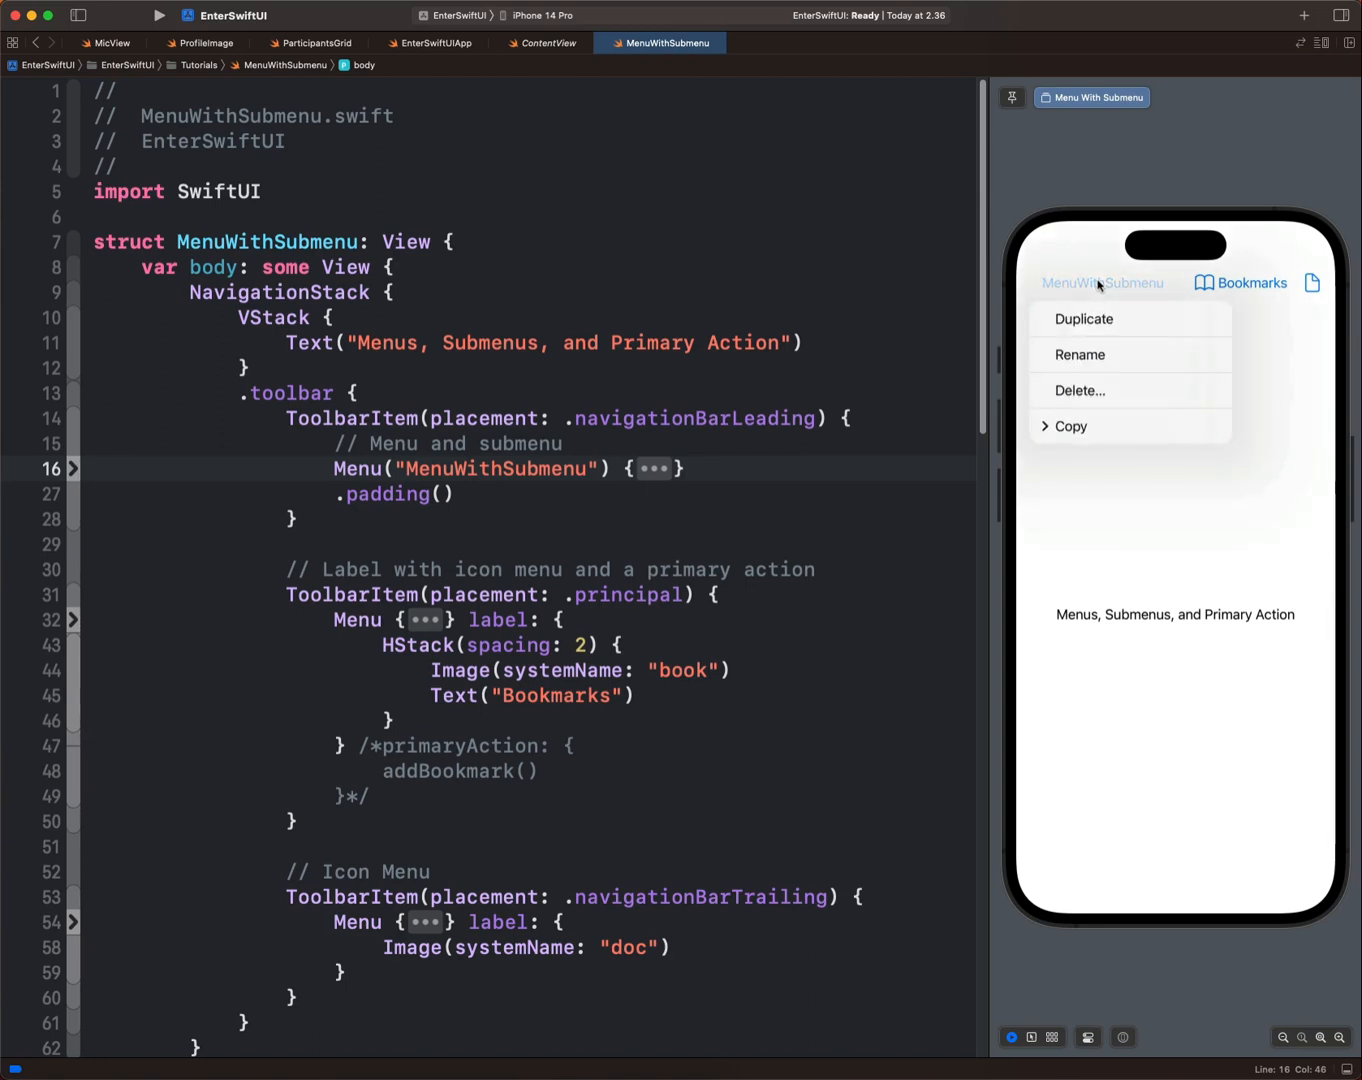
- Check the Copy submenu and the Bookmarks menu in the iPhone preview canvas
{"action": "left_click", "coordinate": [1070, 426]}
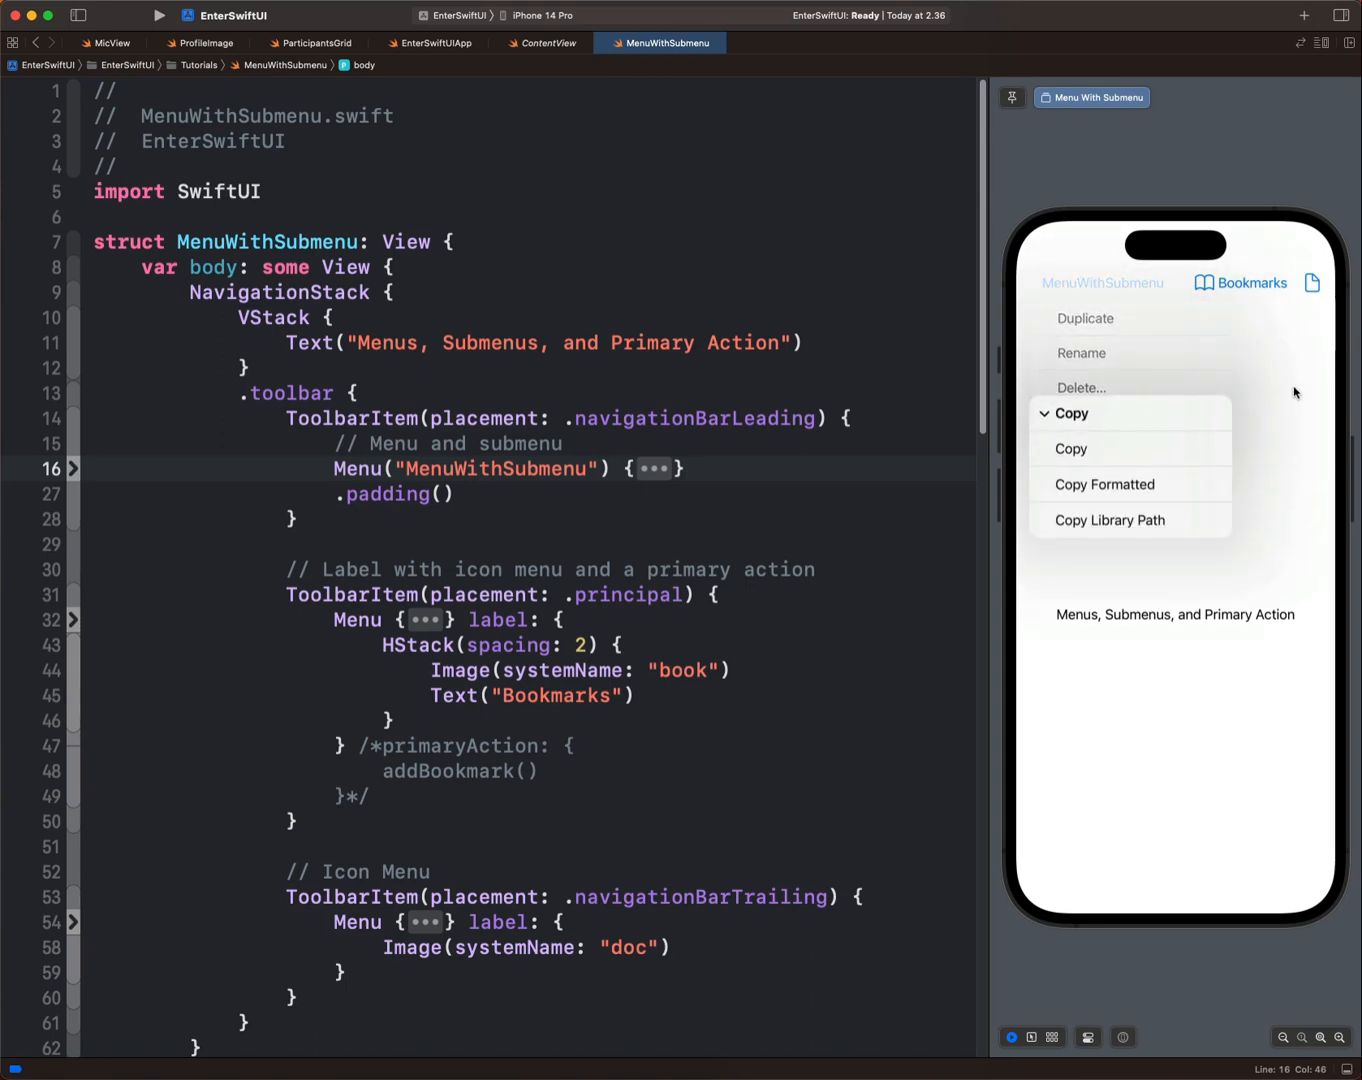
{"action": "left_click", "coordinate": [1240, 284]}
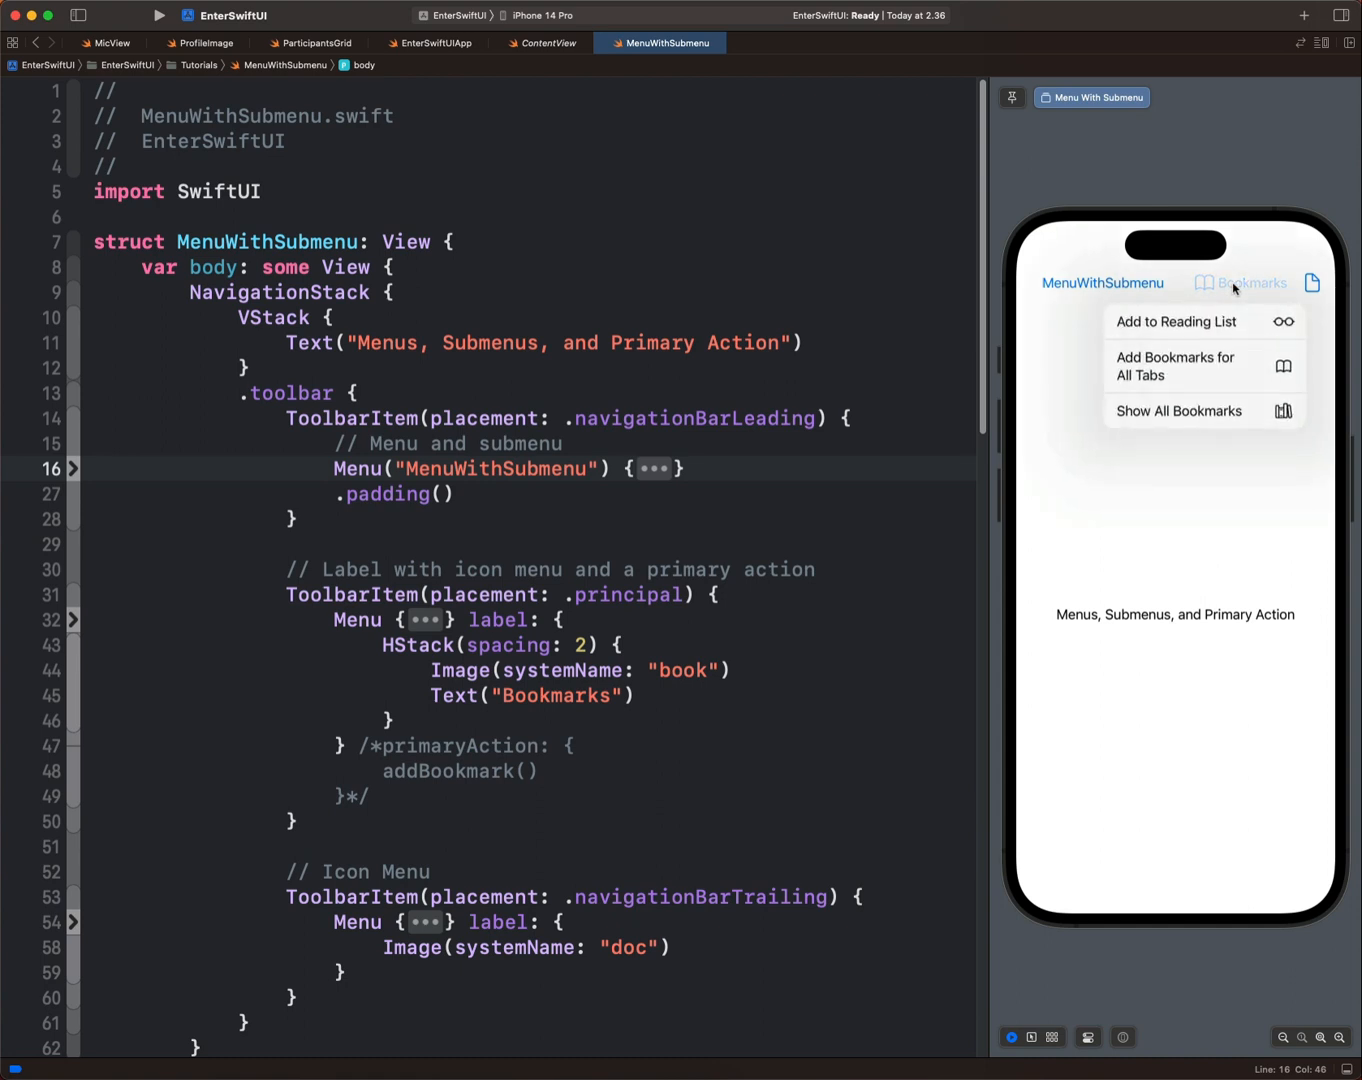
{"action": "mouse_move", "coordinate": [1060, 416]}
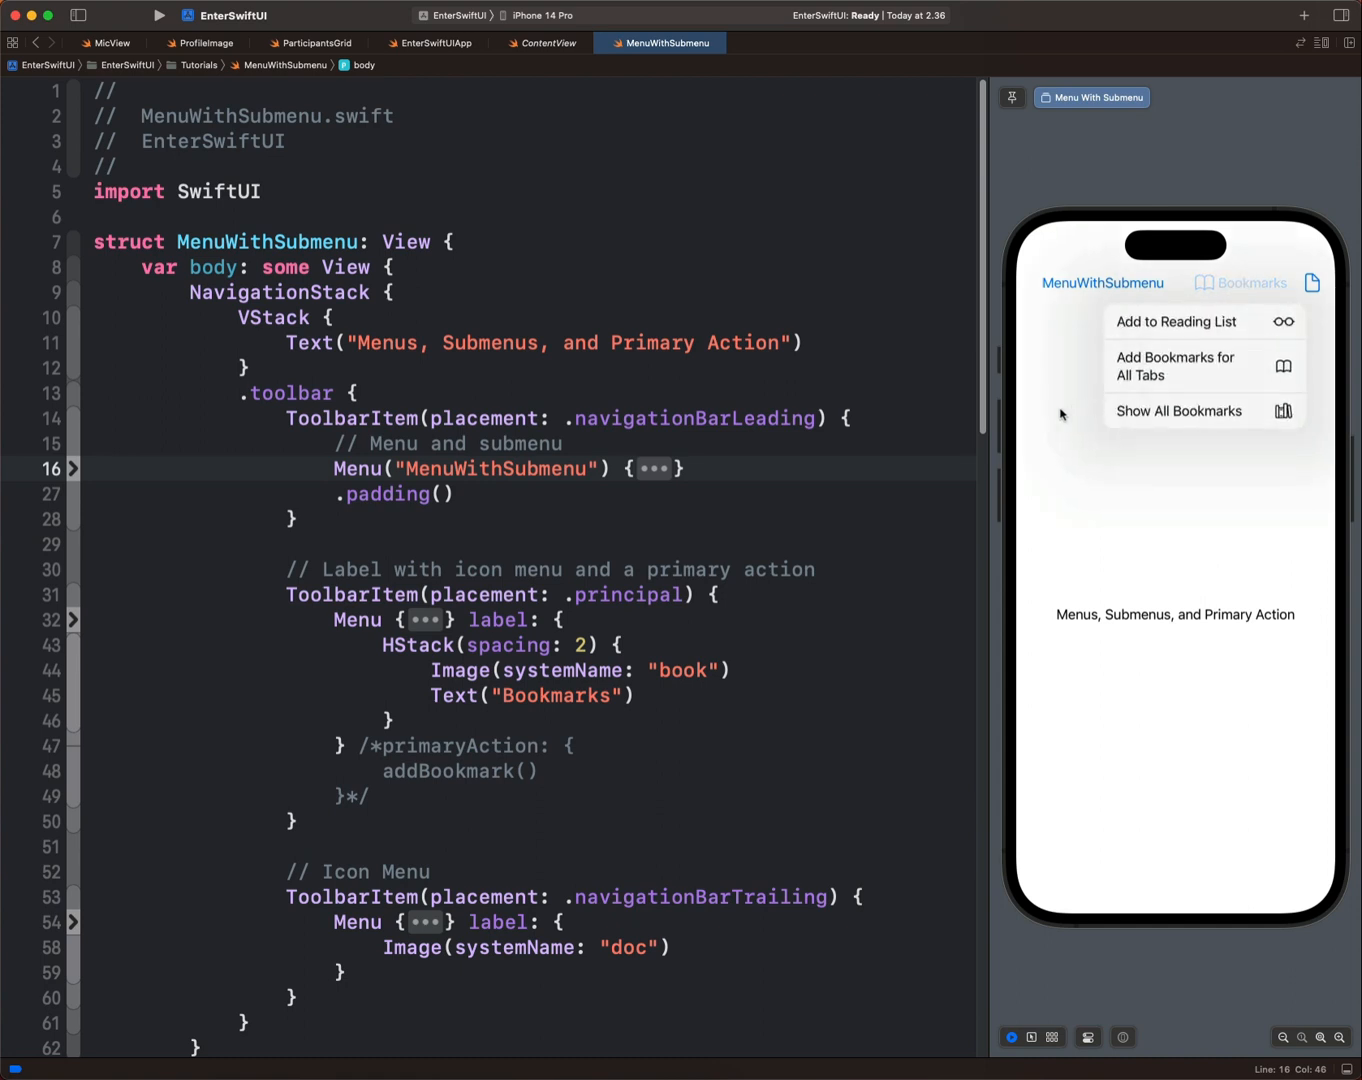
{"action": "left_click", "coordinate": [1100, 284]}
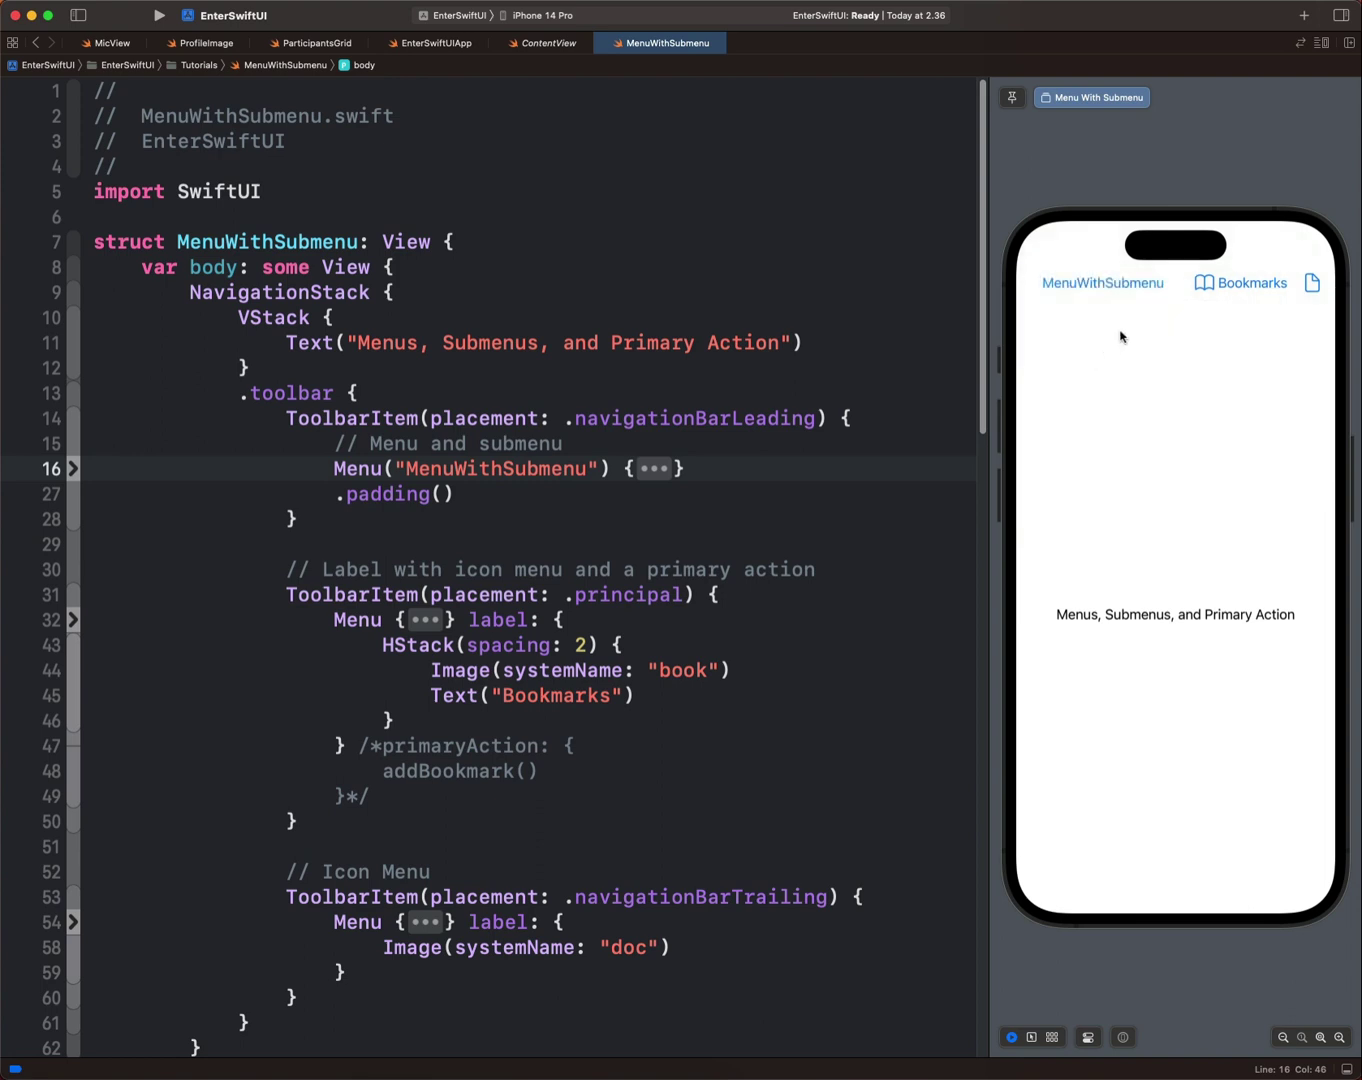
{"action": "mouse_move", "coordinate": [1192, 358]}
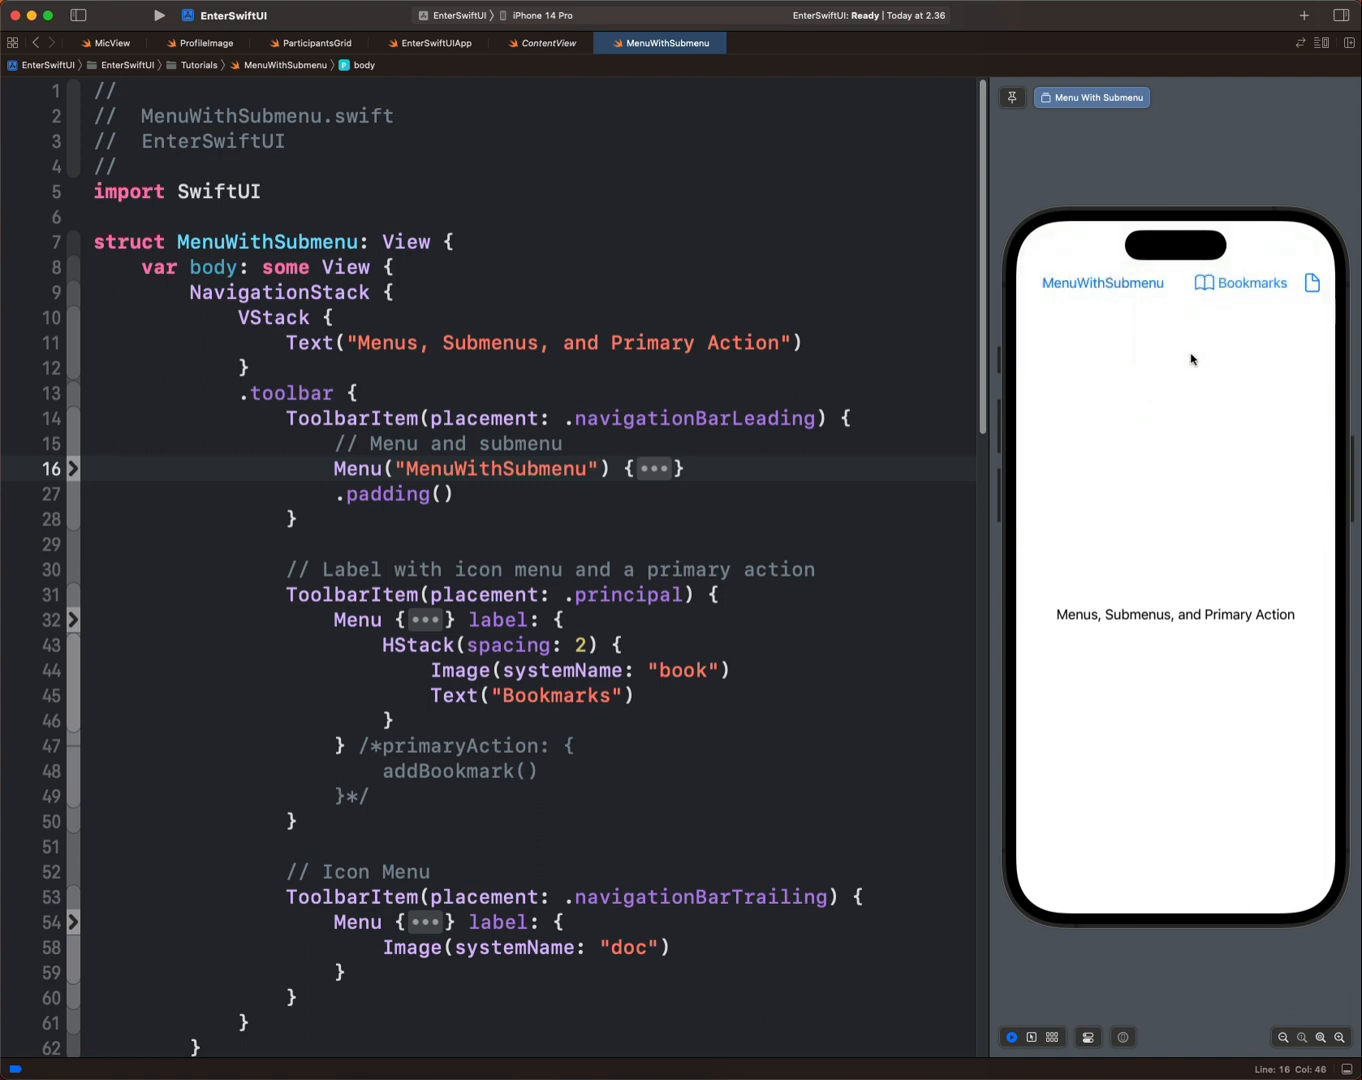
{"action": "mouse_move", "coordinate": [1080, 284]}
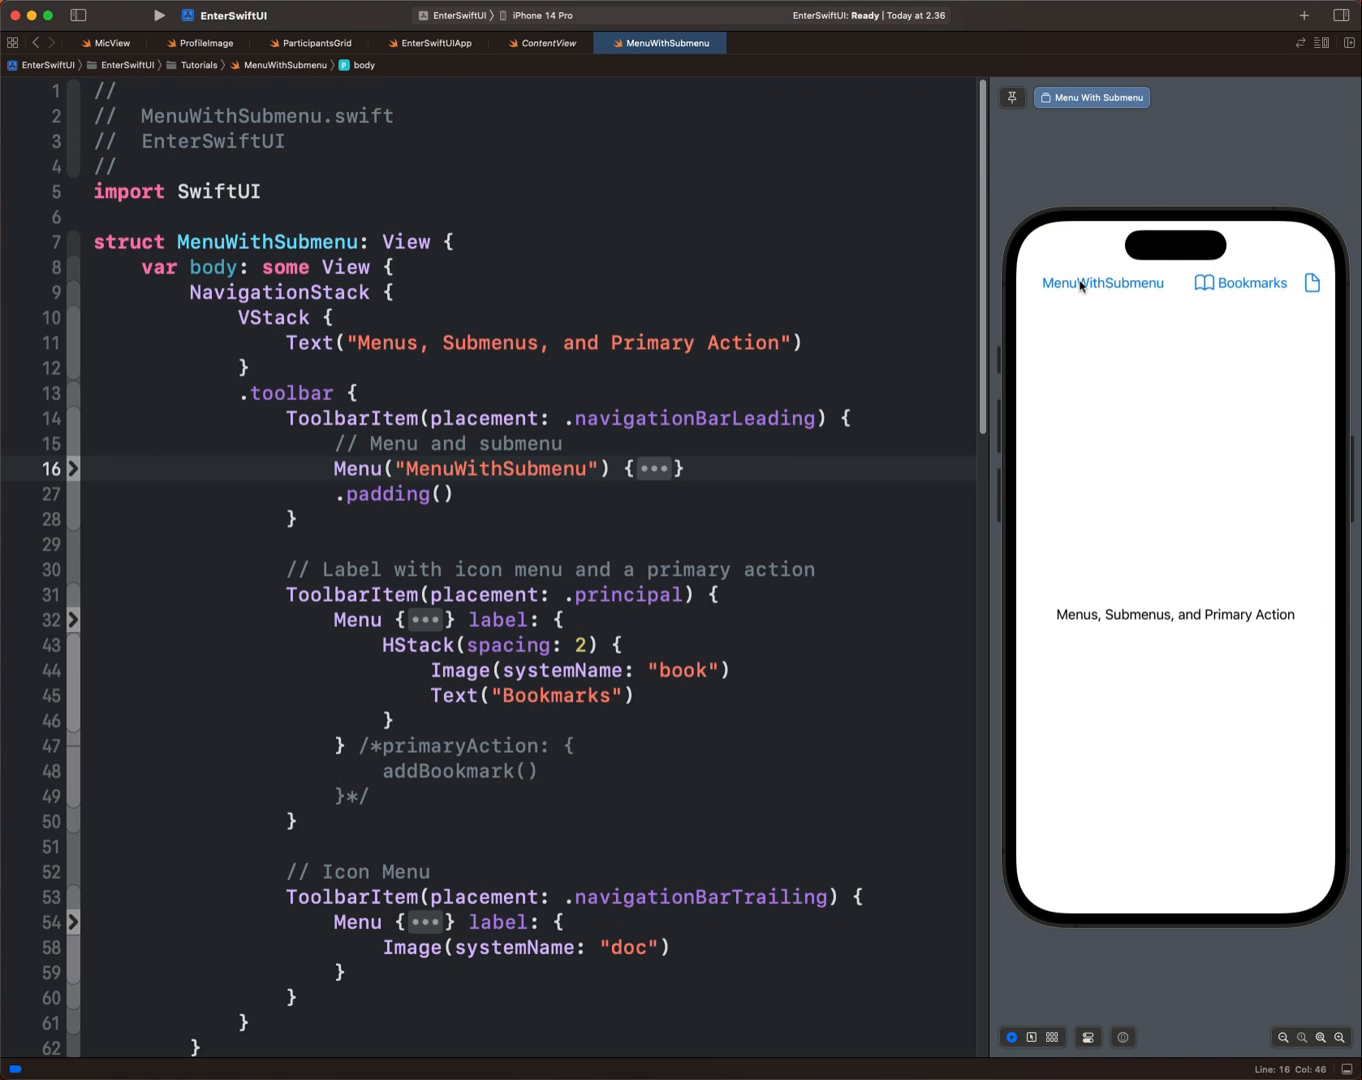
- Reopen MenuWithSubmenu in the preview and unfold its Menu code with the nested Copy submenu
{"action": "left_click", "coordinate": [1102, 284]}
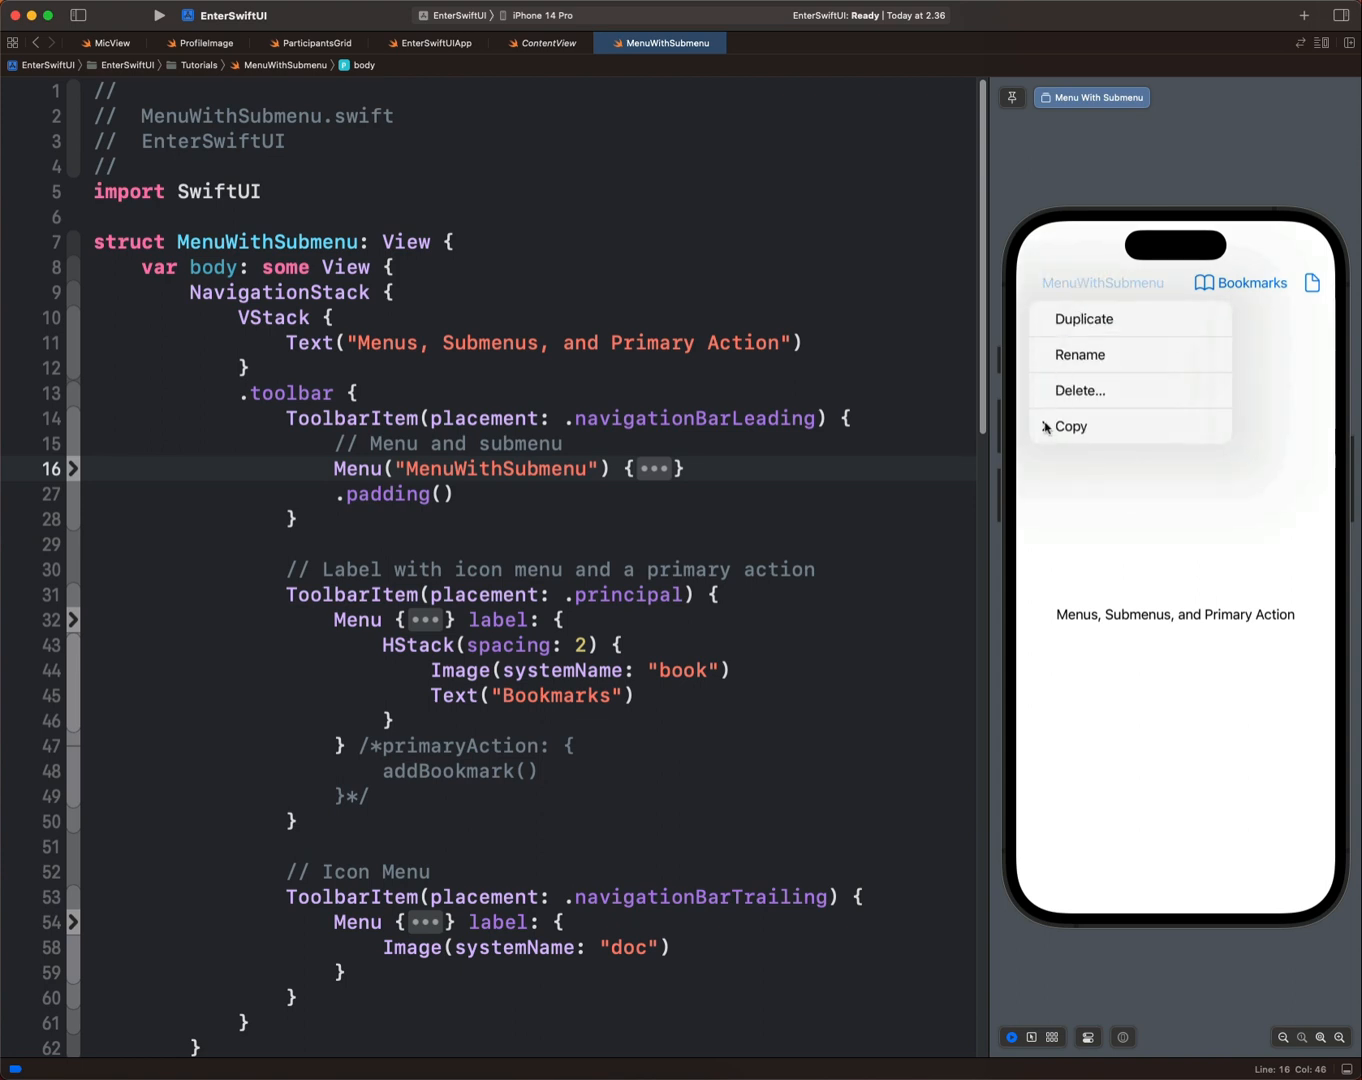
{"action": "left_click", "coordinate": [356, 392]}
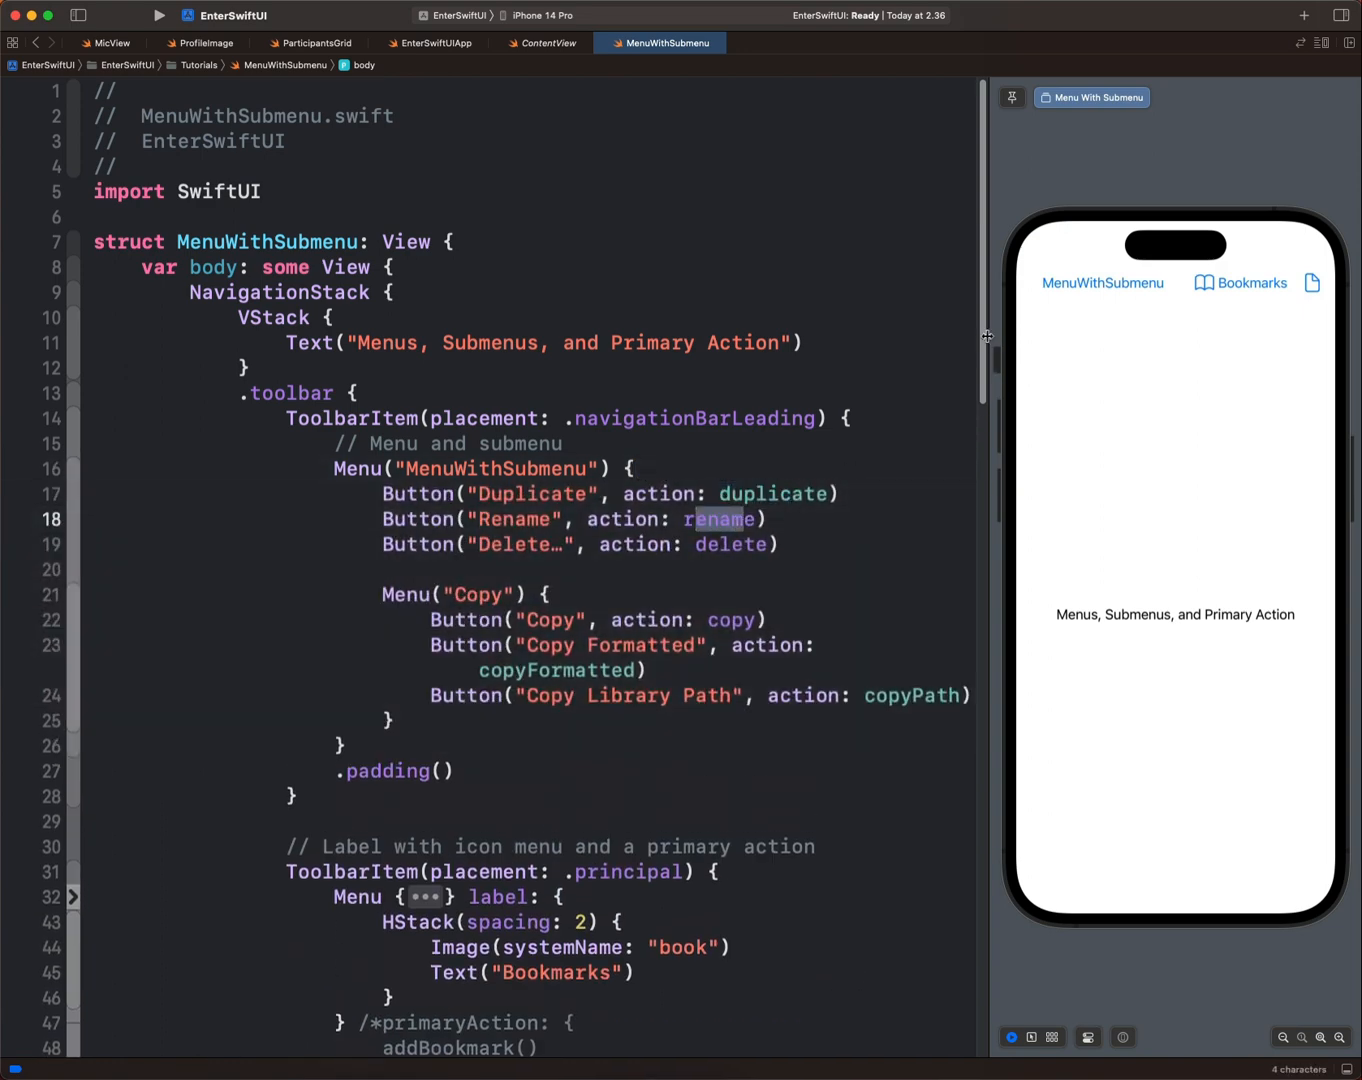
{"action": "scroll", "scroll_direction": "down", "scroll_amount": 3}
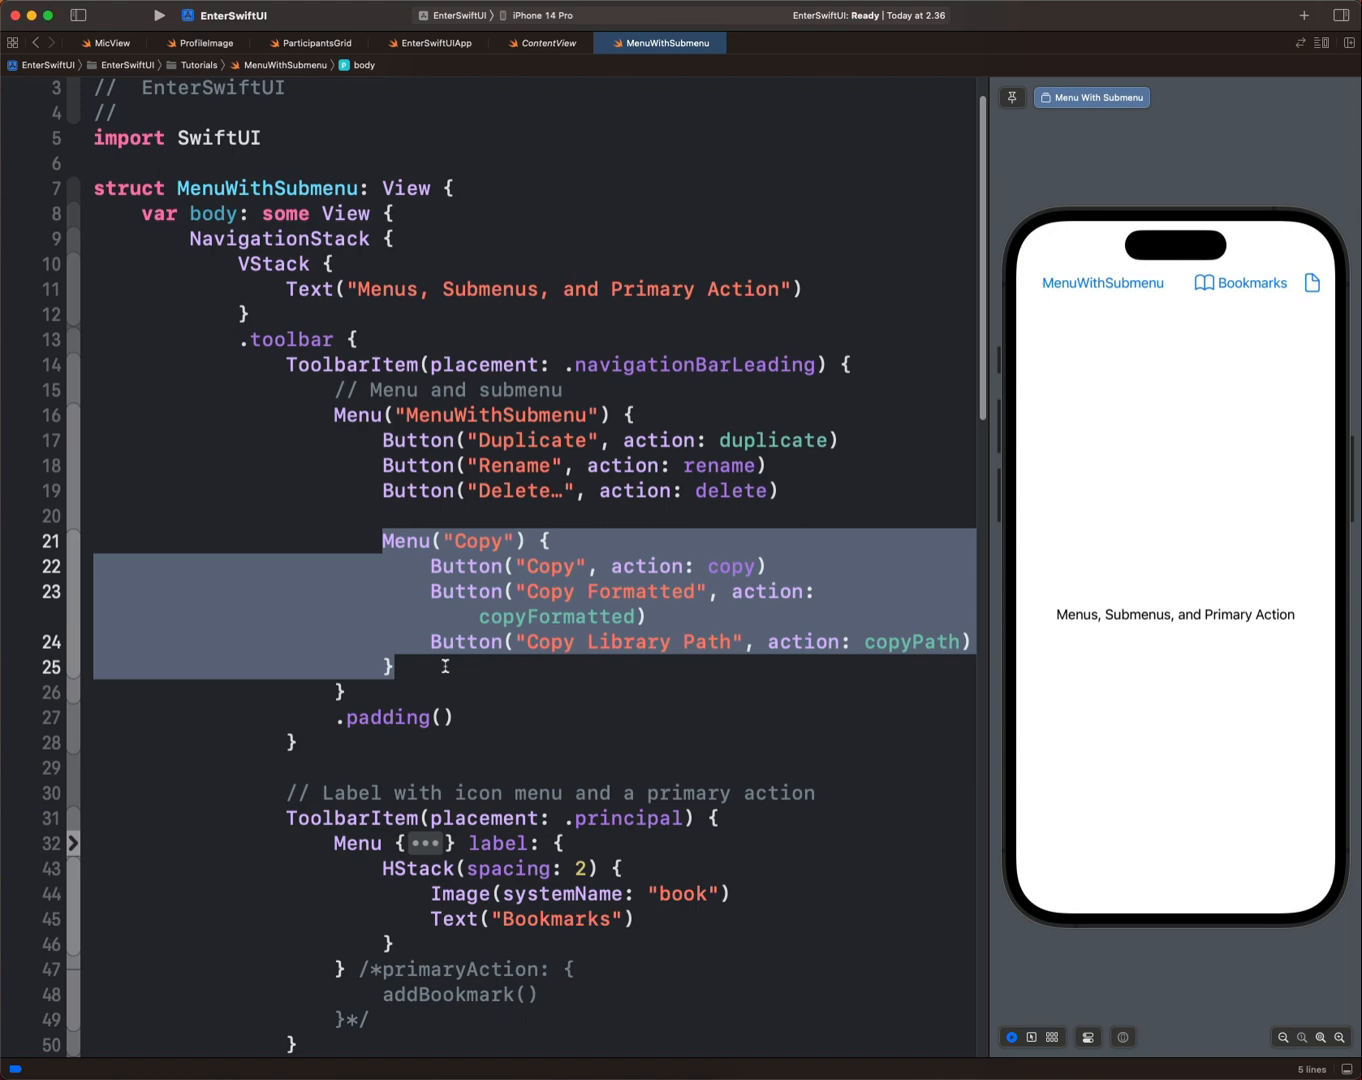
{"action": "mouse_move", "coordinate": [420, 560]}
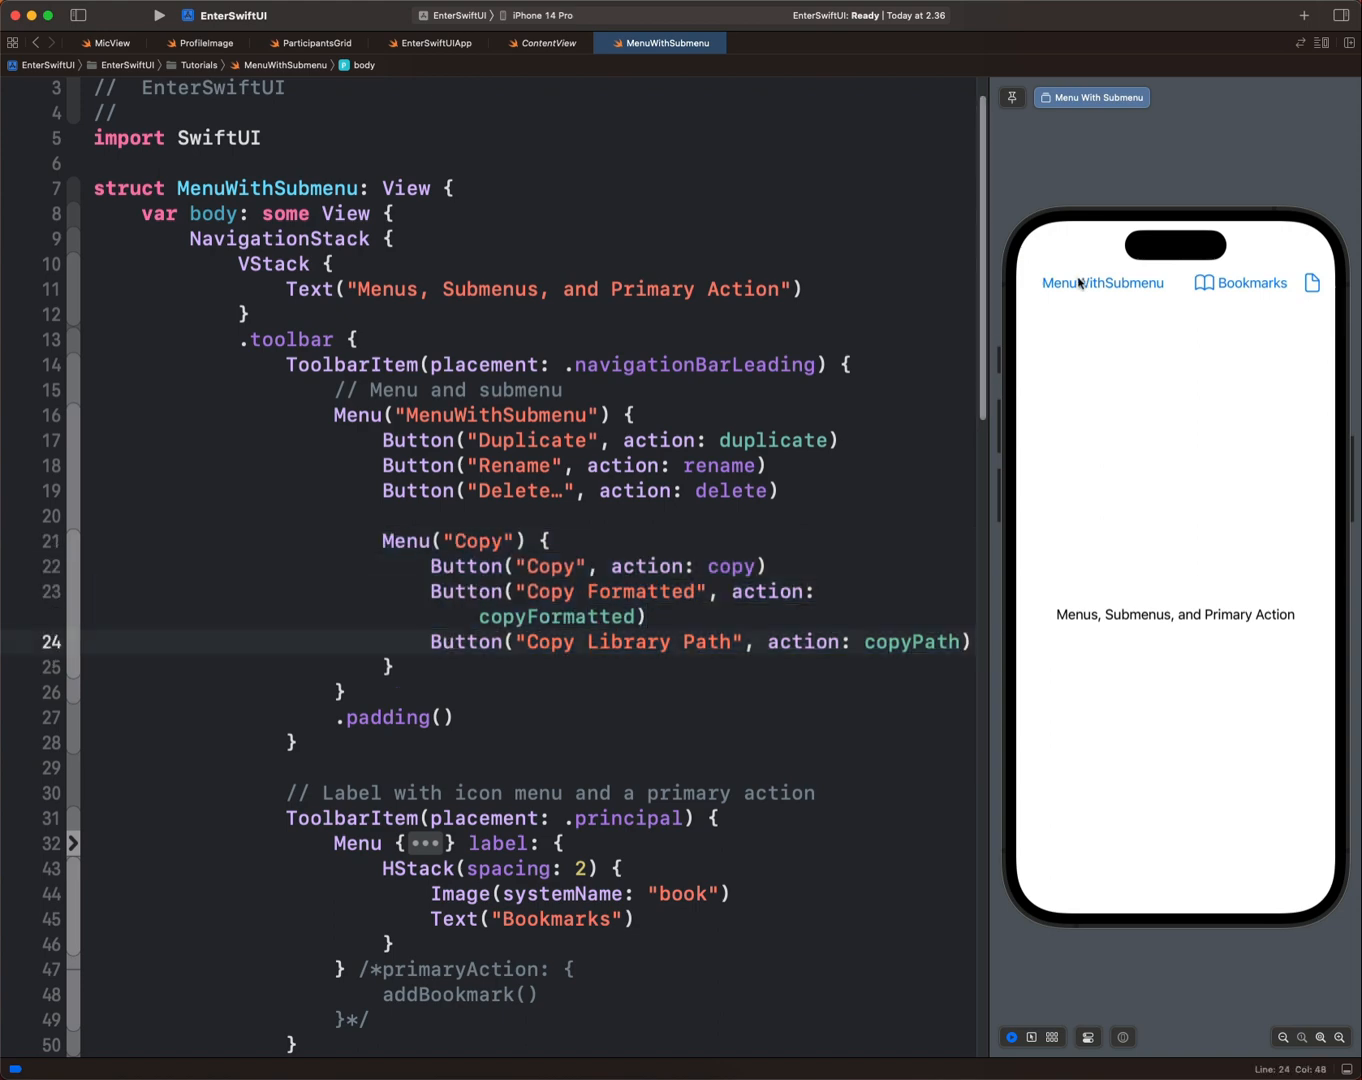
{"action": "left_click", "coordinate": [1102, 282]}
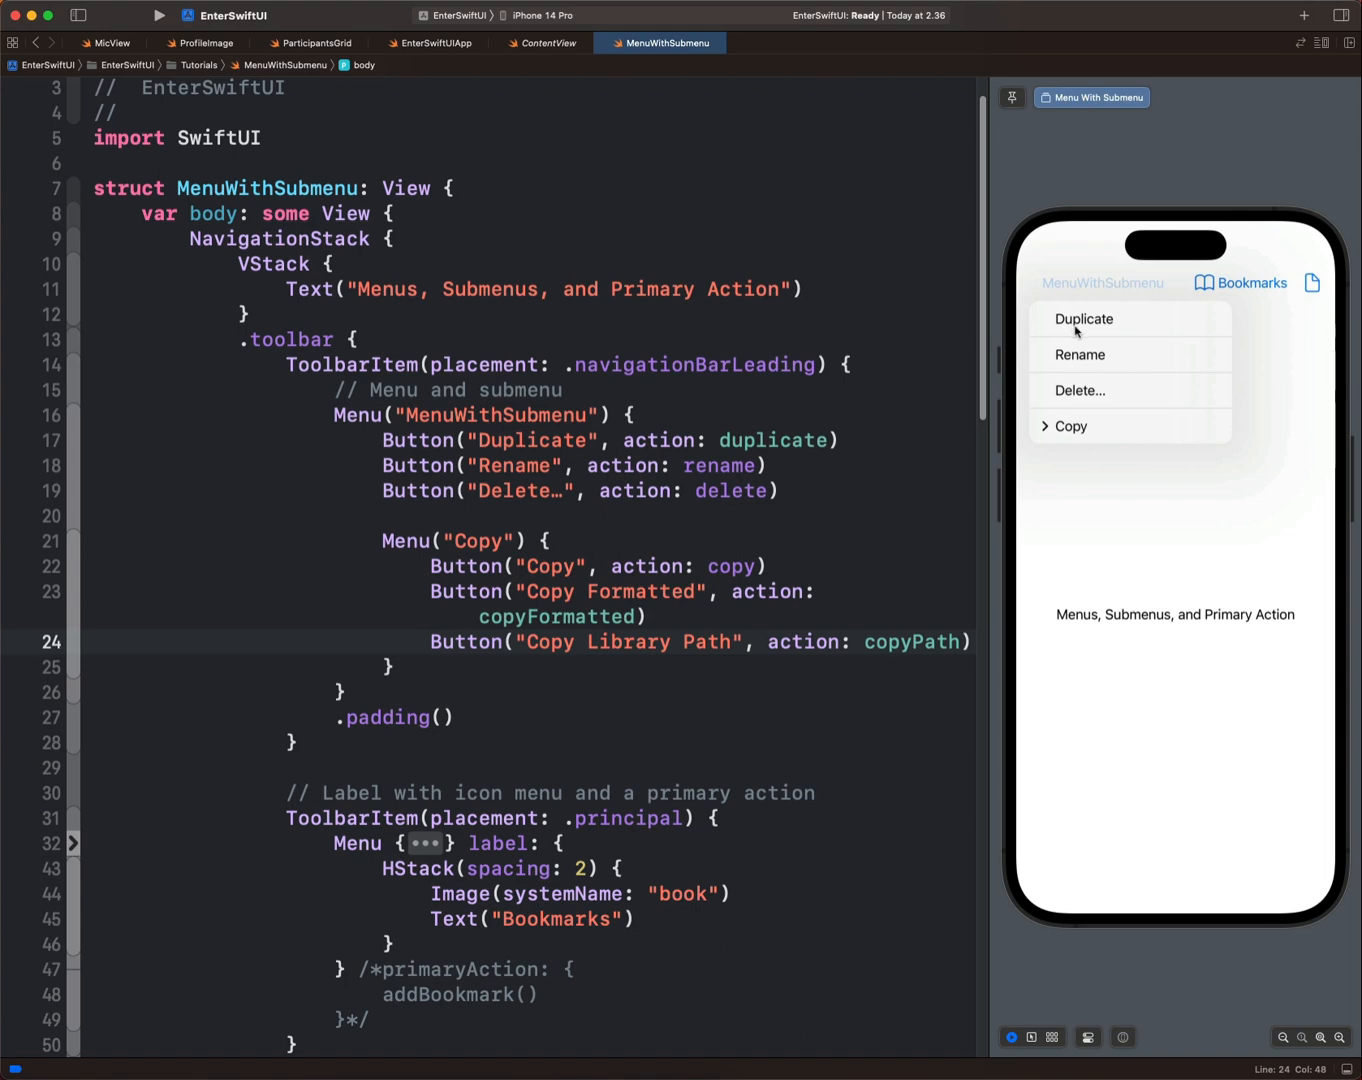
{"action": "mouse_move", "coordinate": [1070, 412]}
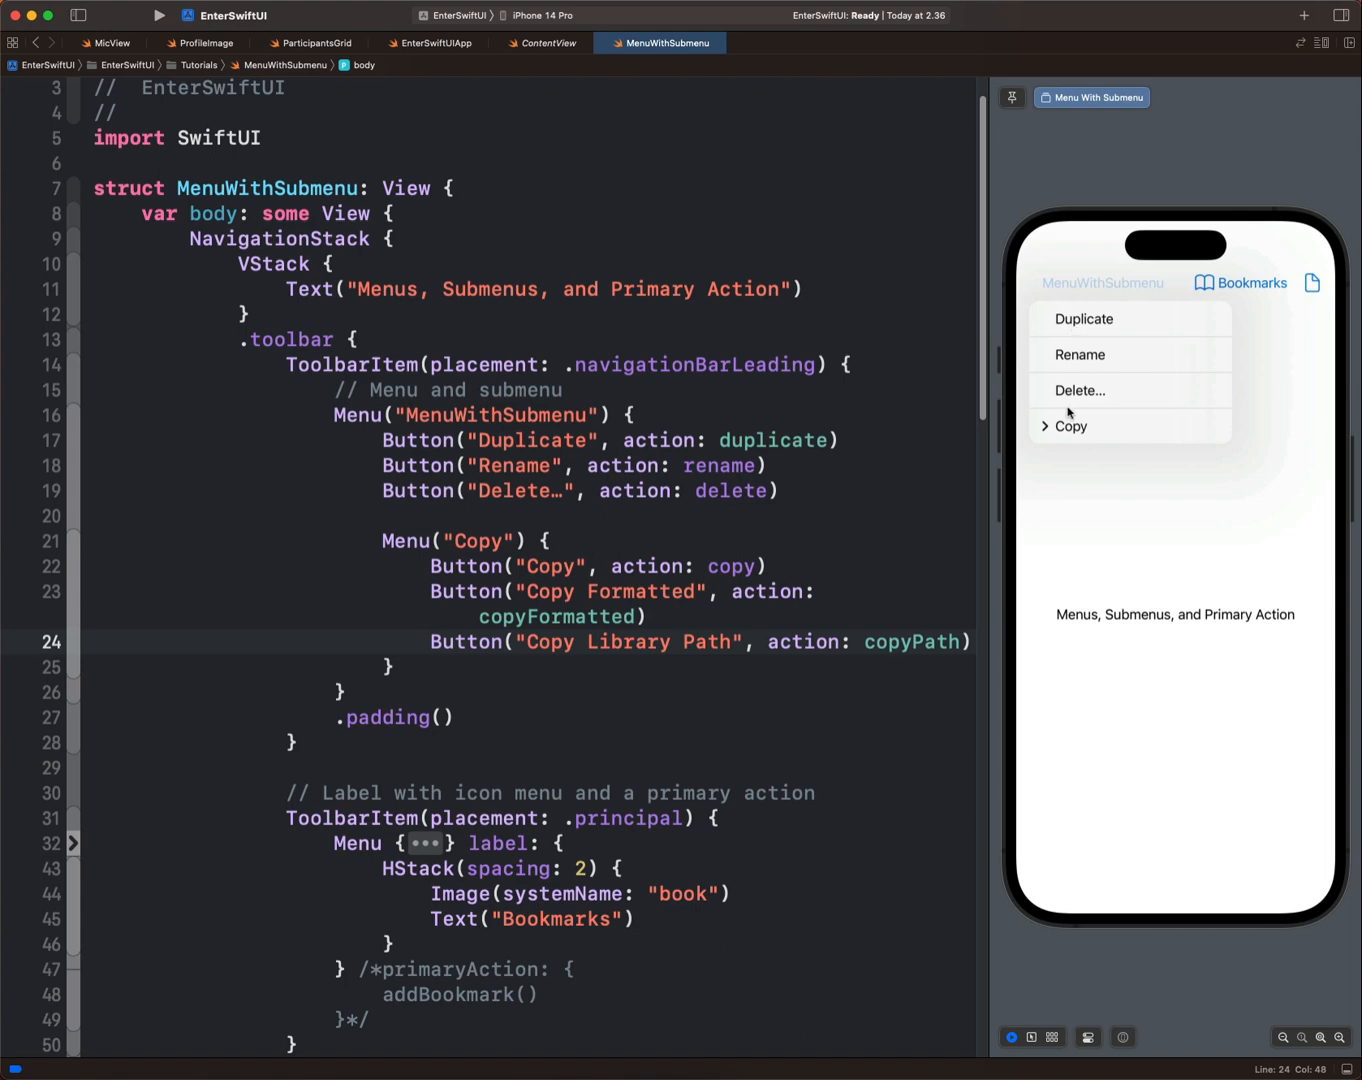
{"action": "mouse_move", "coordinate": [672, 536]}
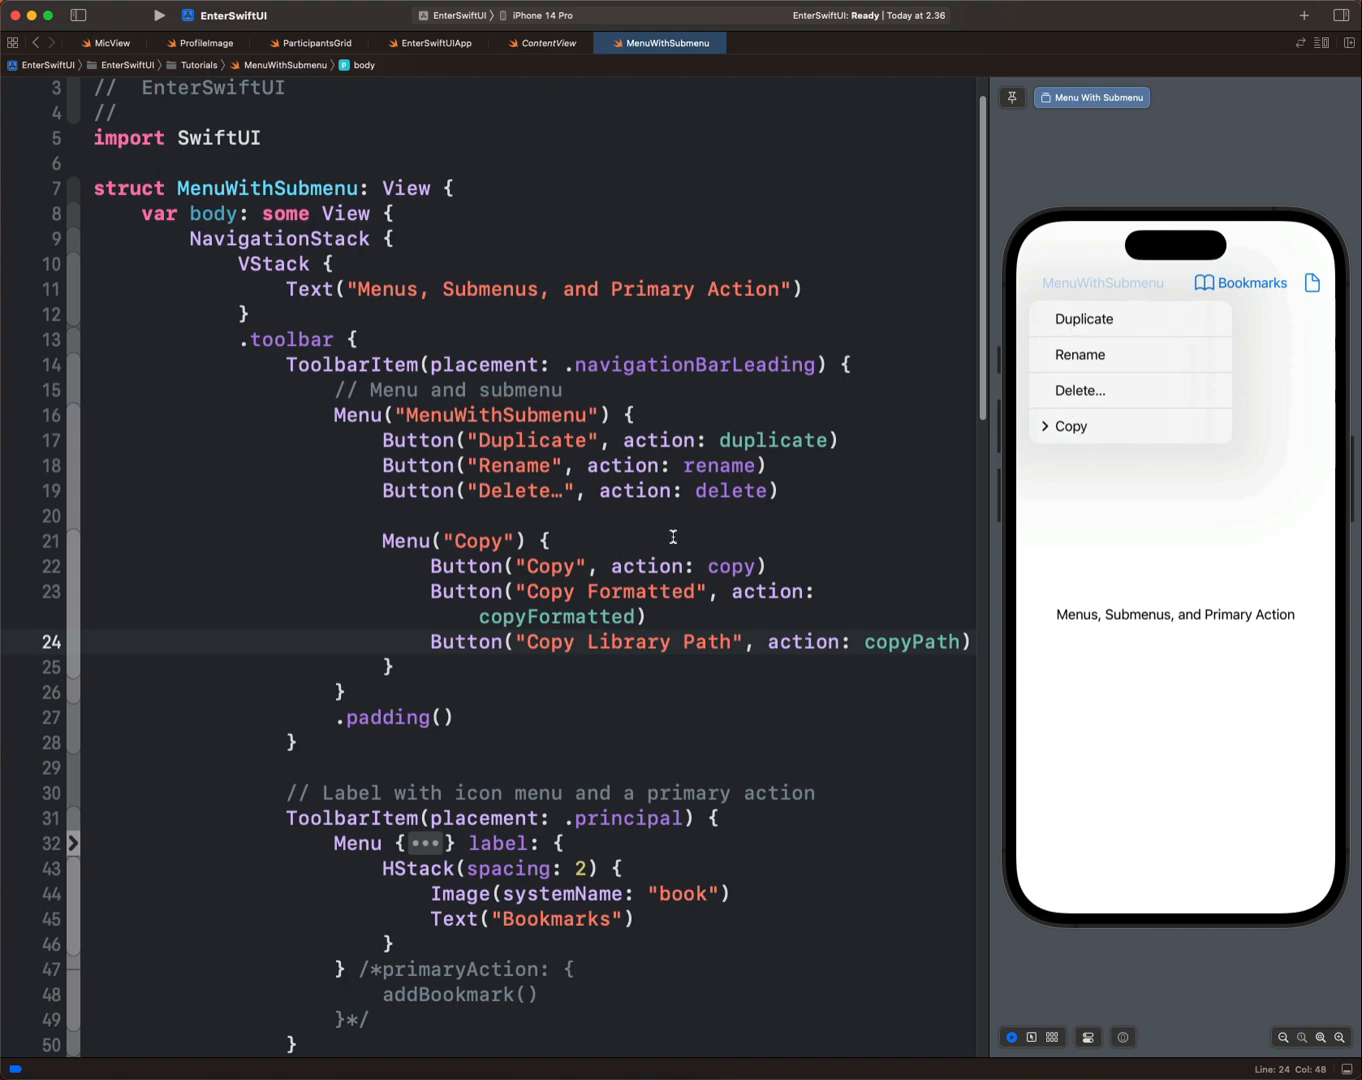
{"action": "mouse_move", "coordinate": [476, 544]}
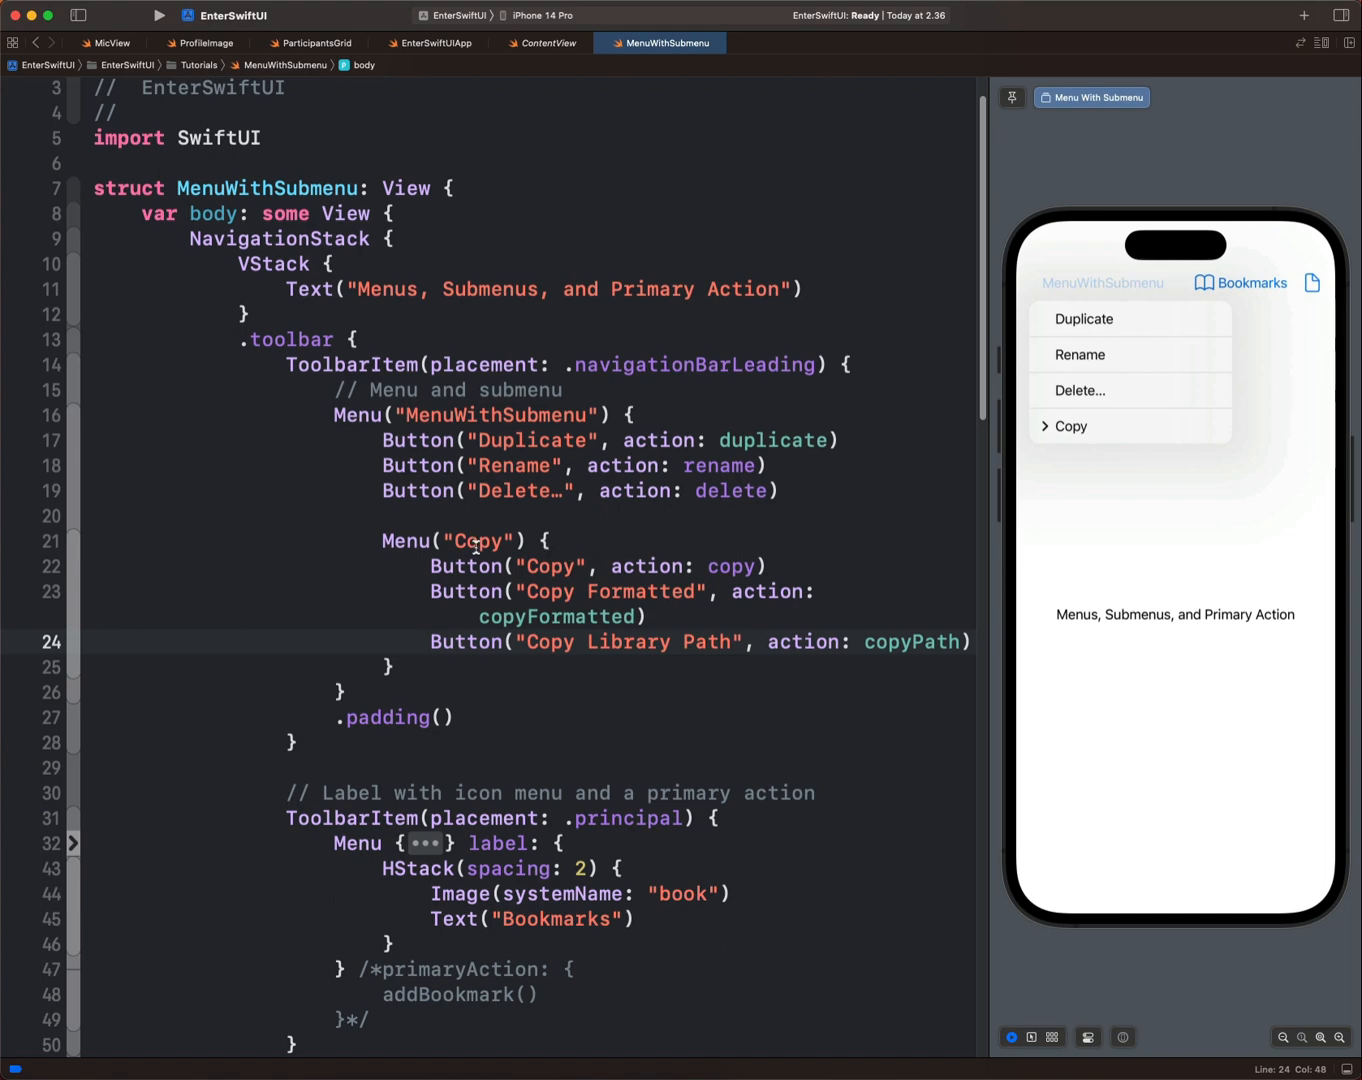
{"action": "mouse_move", "coordinate": [504, 562]}
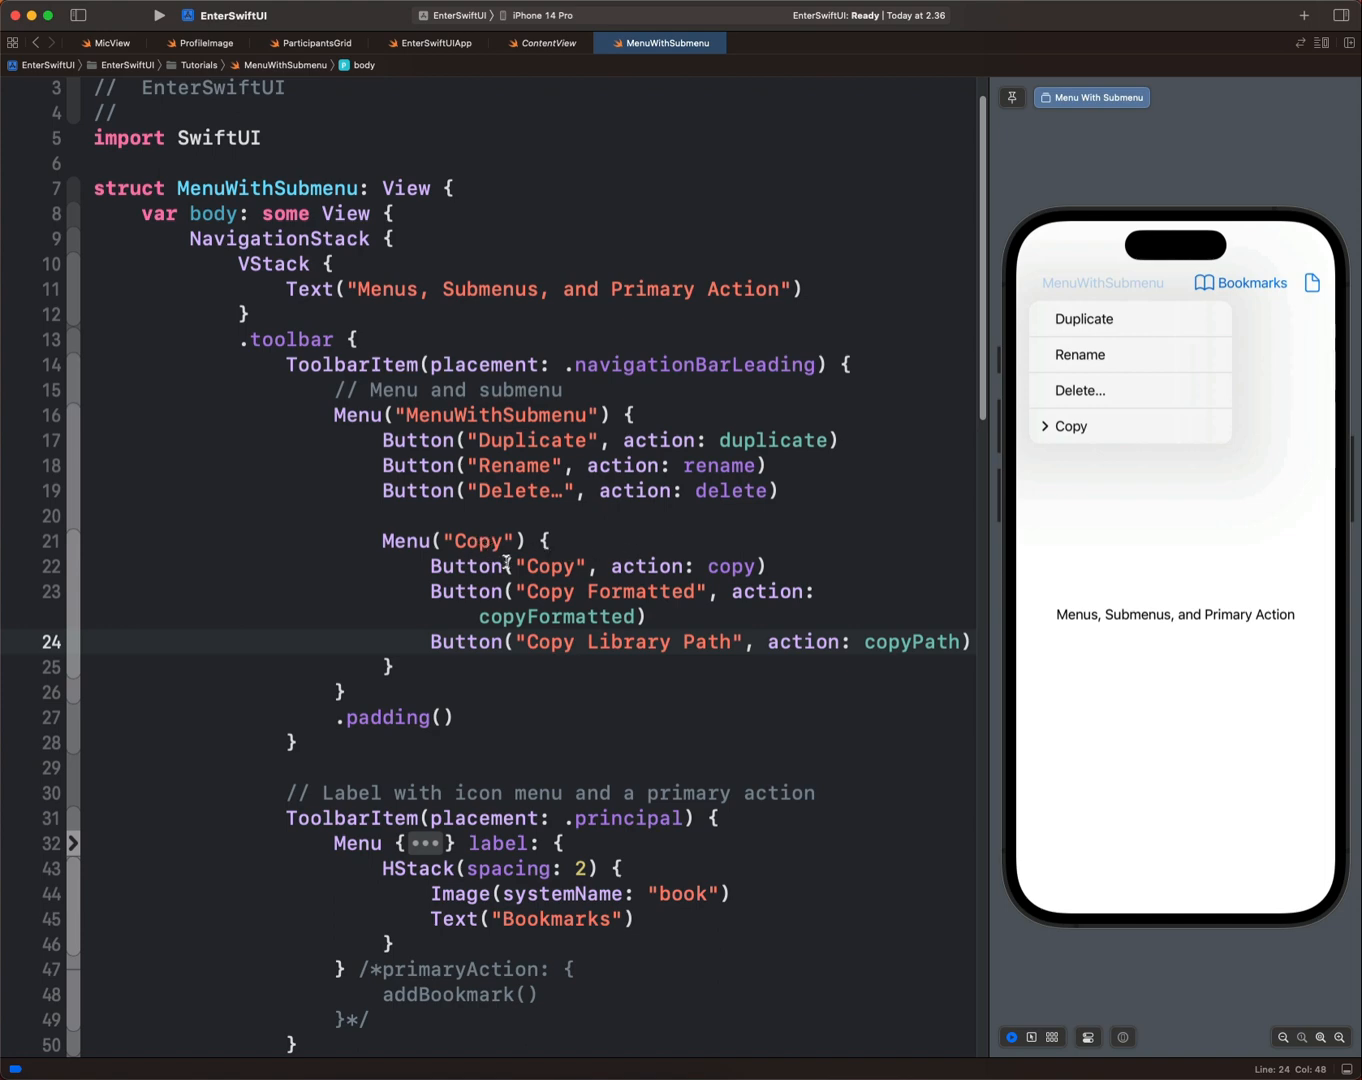
{"action": "left_click", "coordinate": [1068, 426]}
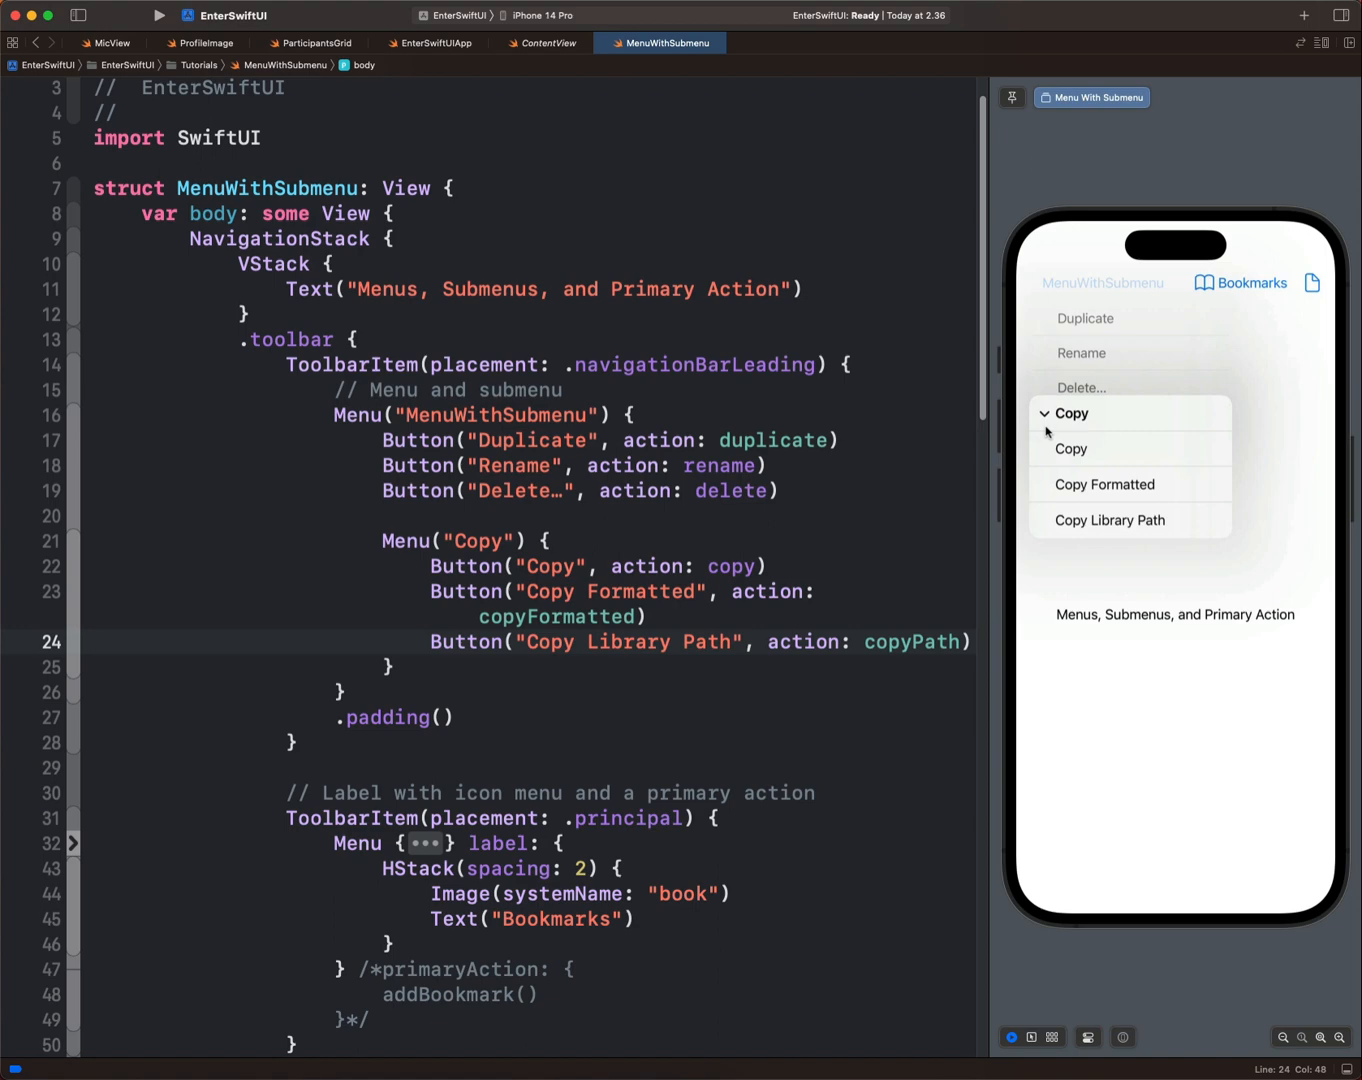
{"action": "mouse_move", "coordinate": [1088, 490]}
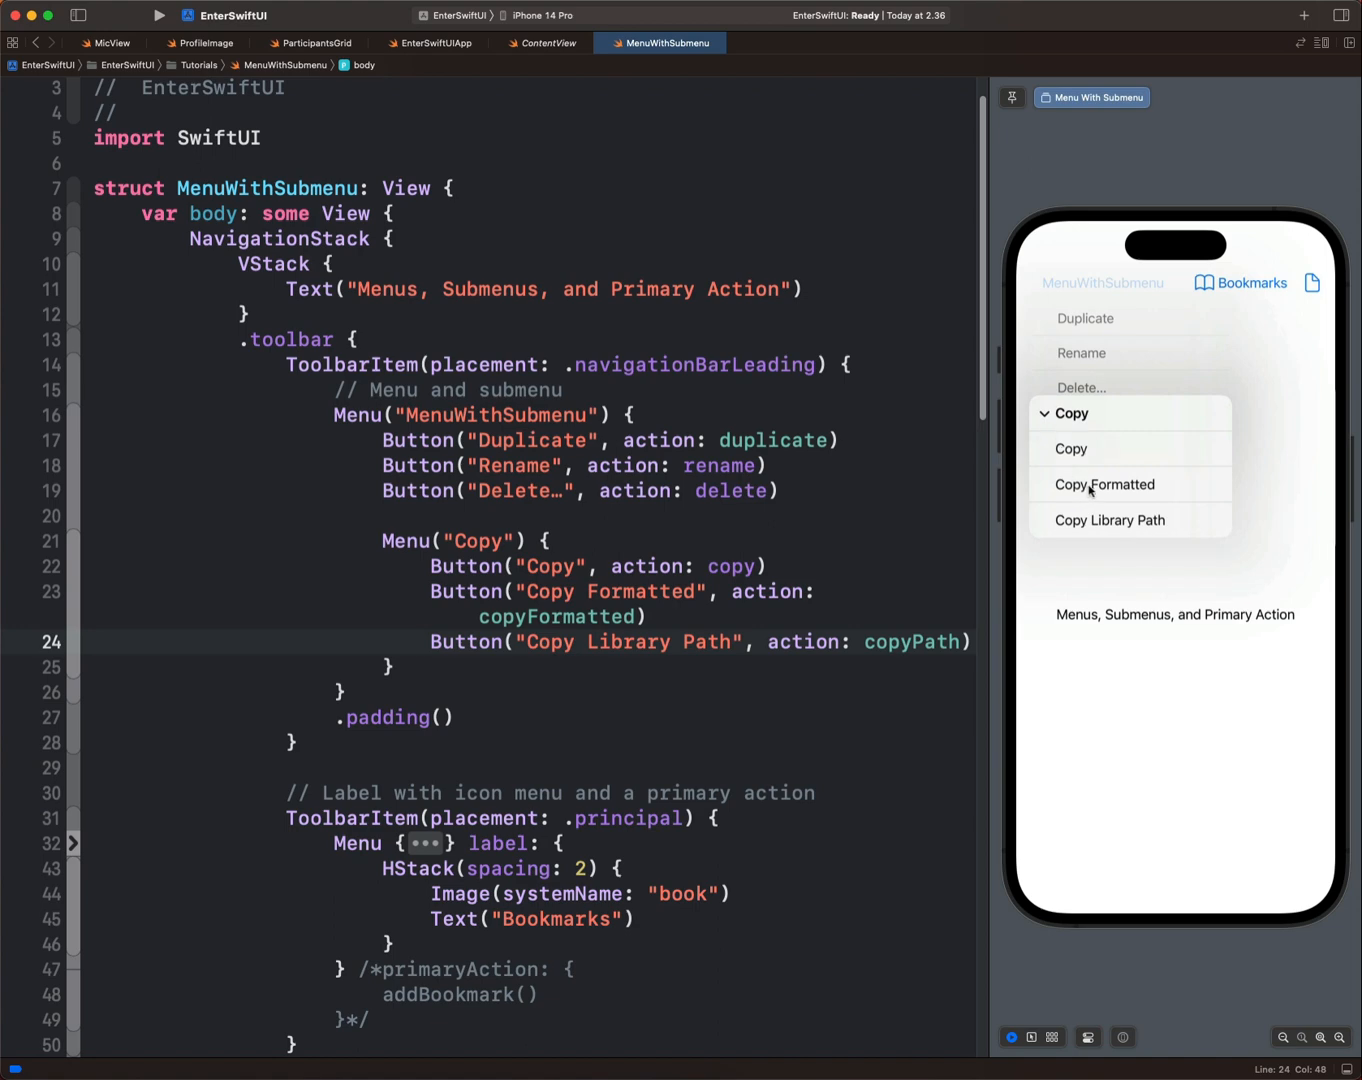
{"action": "mouse_move", "coordinate": [1078, 528]}
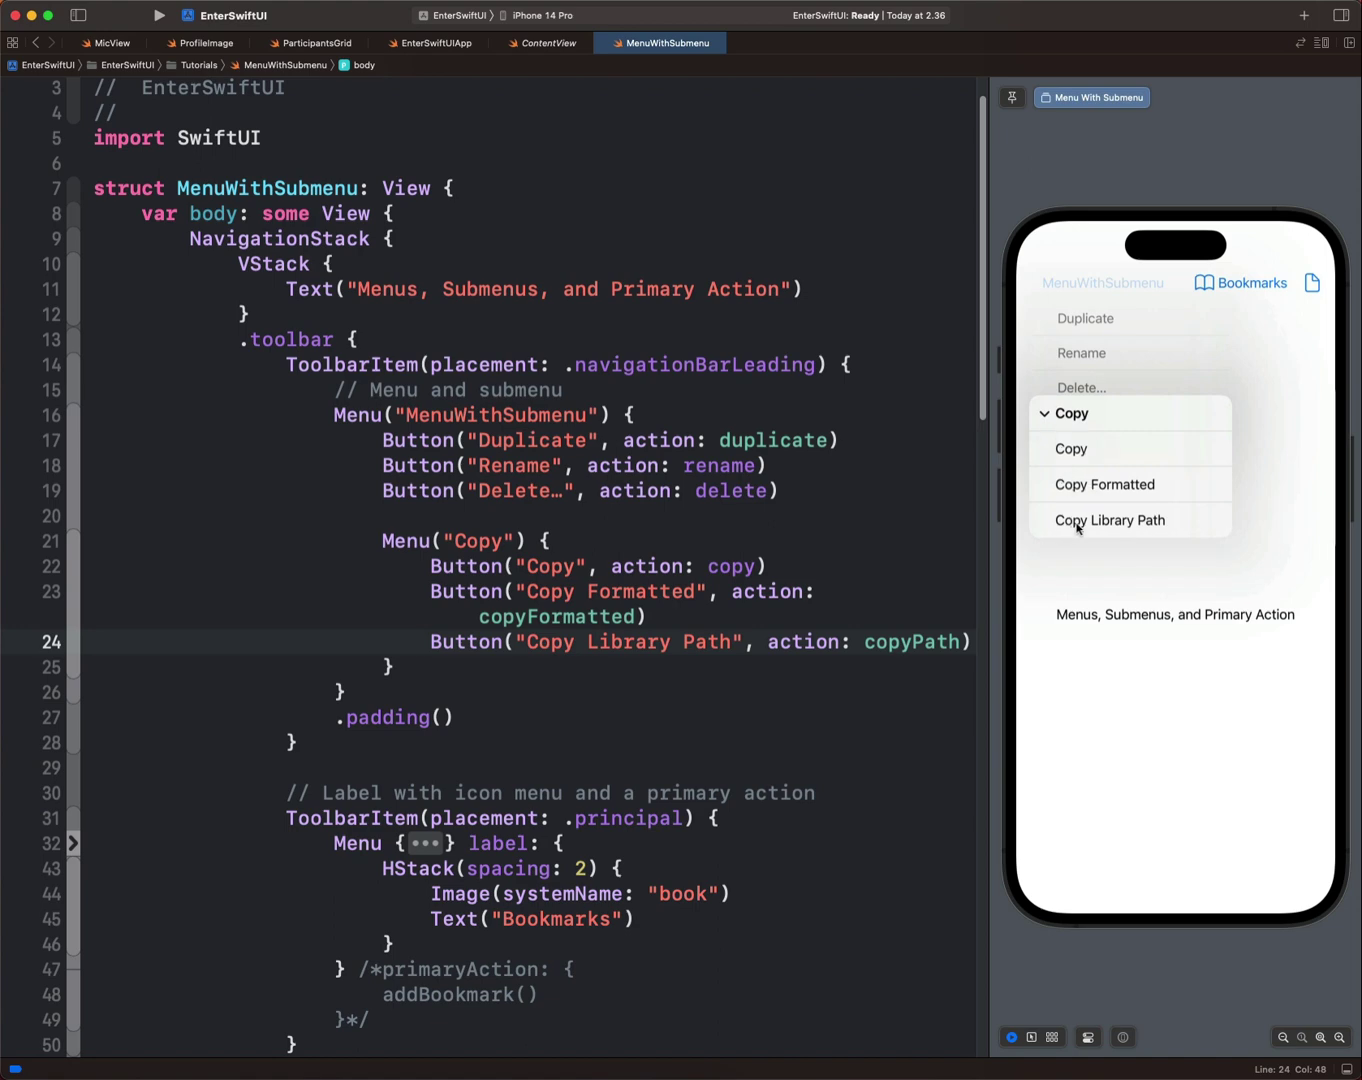
{"action": "mouse_move", "coordinate": [1164, 556]}
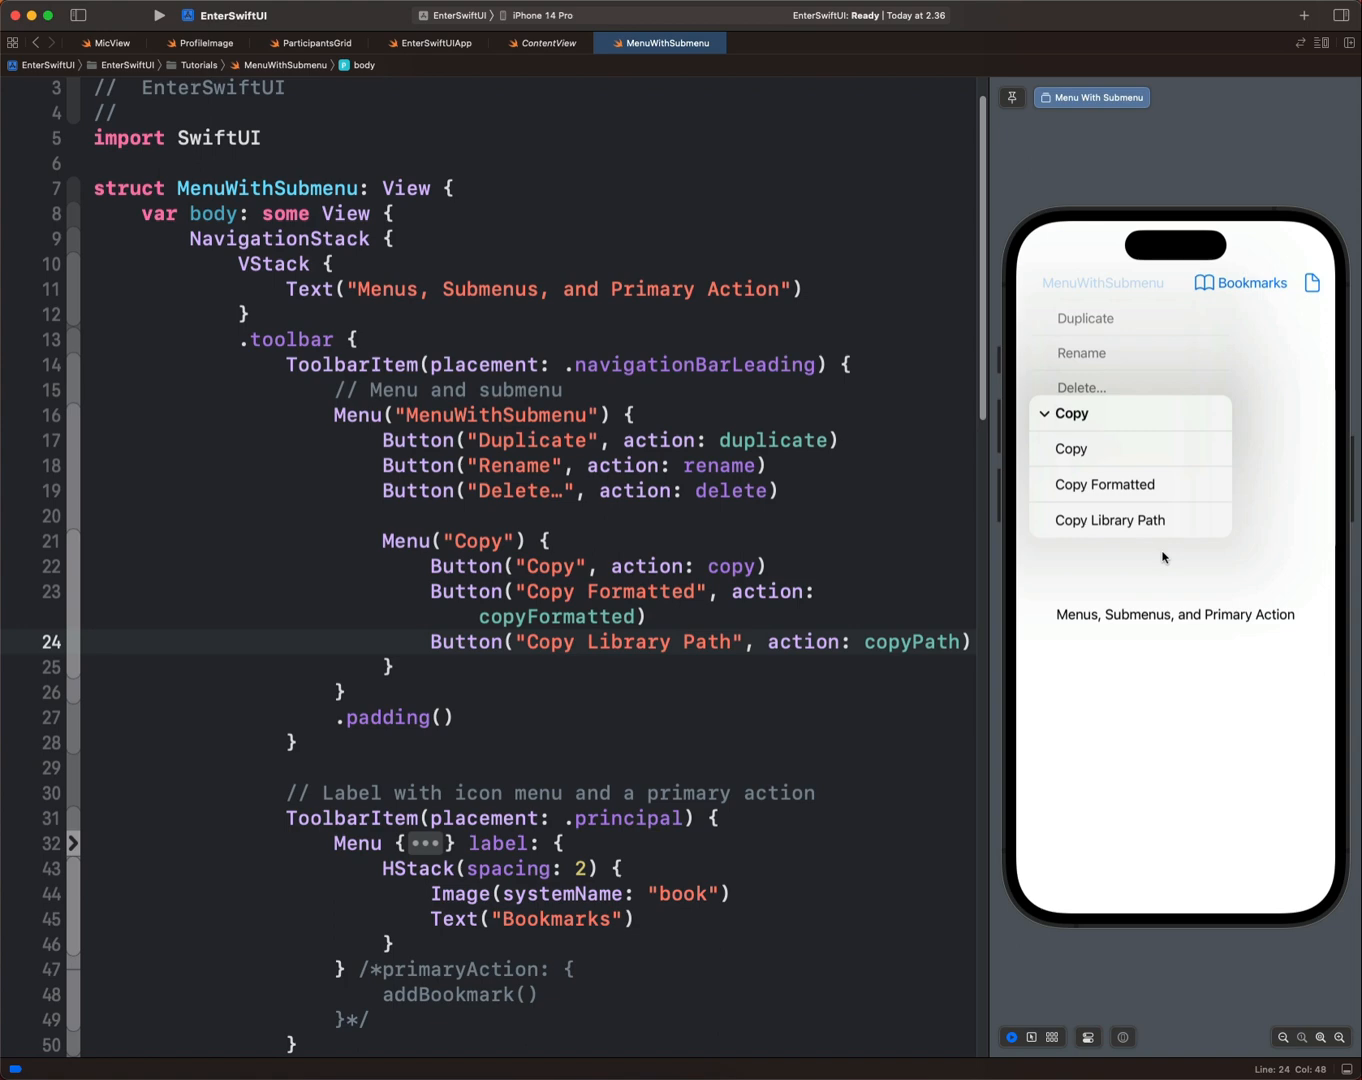
{"action": "mouse_move", "coordinate": [1162, 560]}
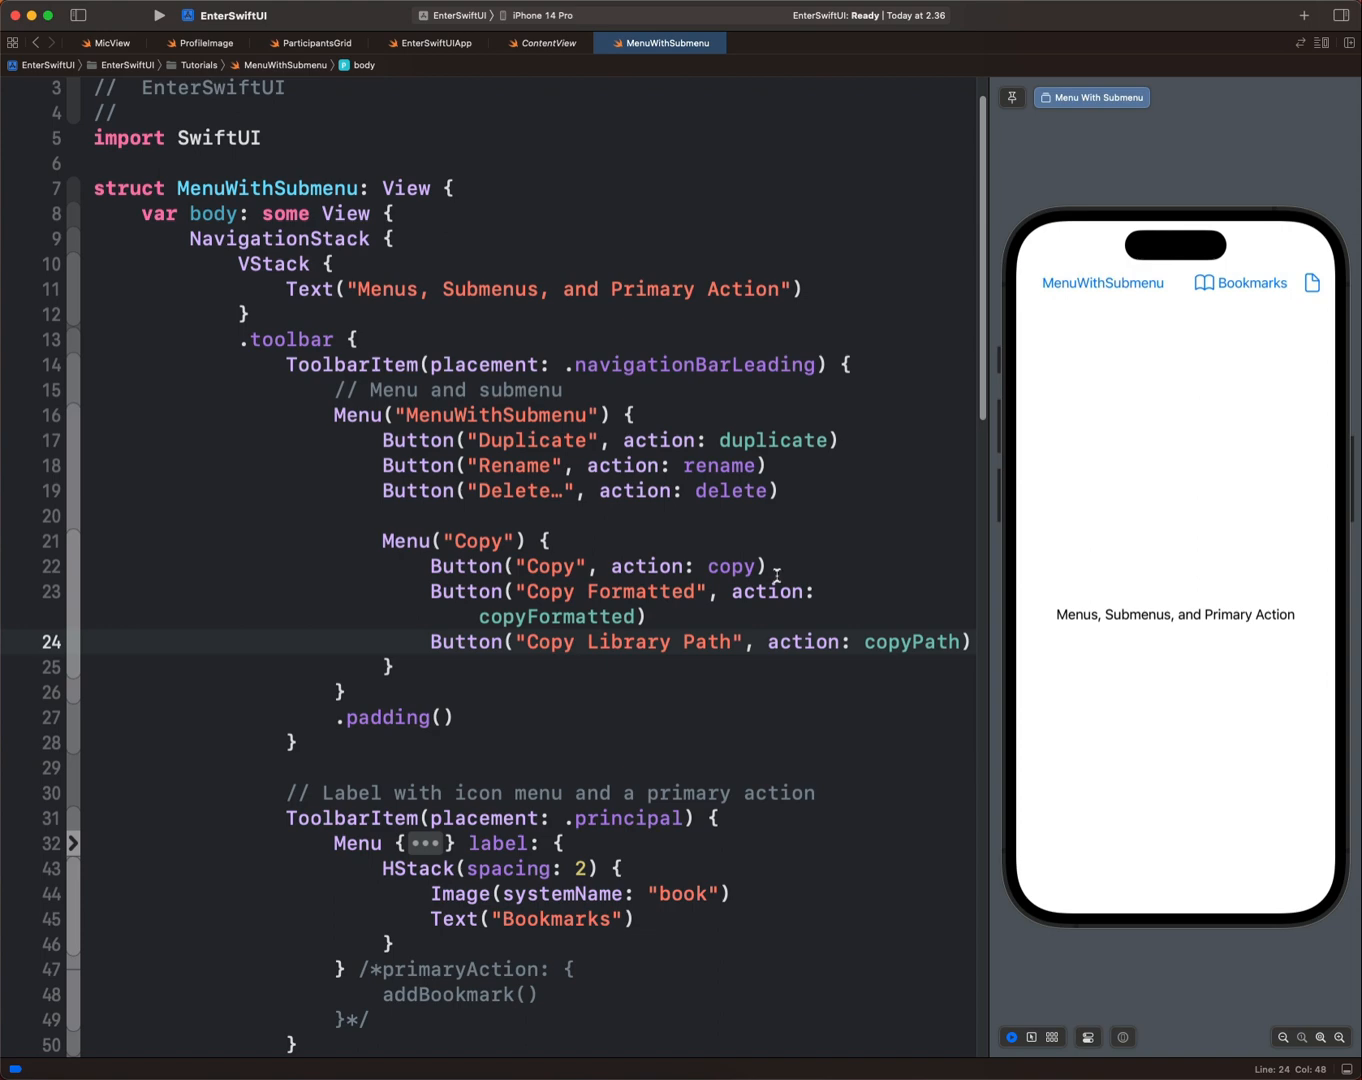
{"action": "mouse_move", "coordinate": [540, 428]}
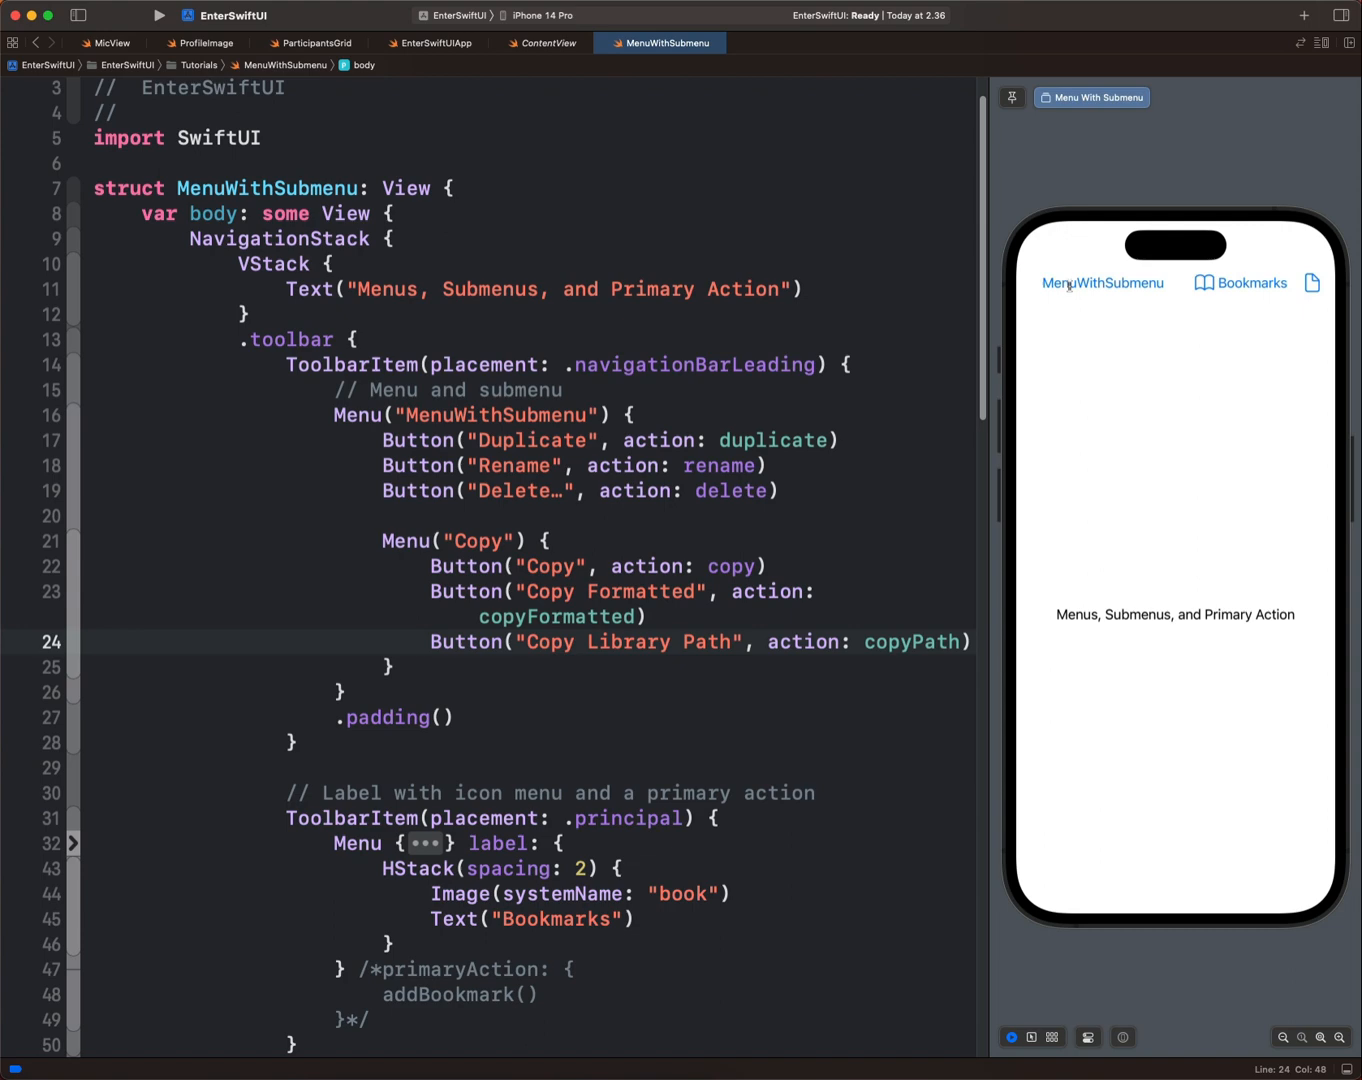
- Scroll to the Bookmarks ToolbarItem and highlight its bookmark buttons and book-icon label code
{"action": "scroll", "scroll_direction": "down", "scroll_amount": 3}
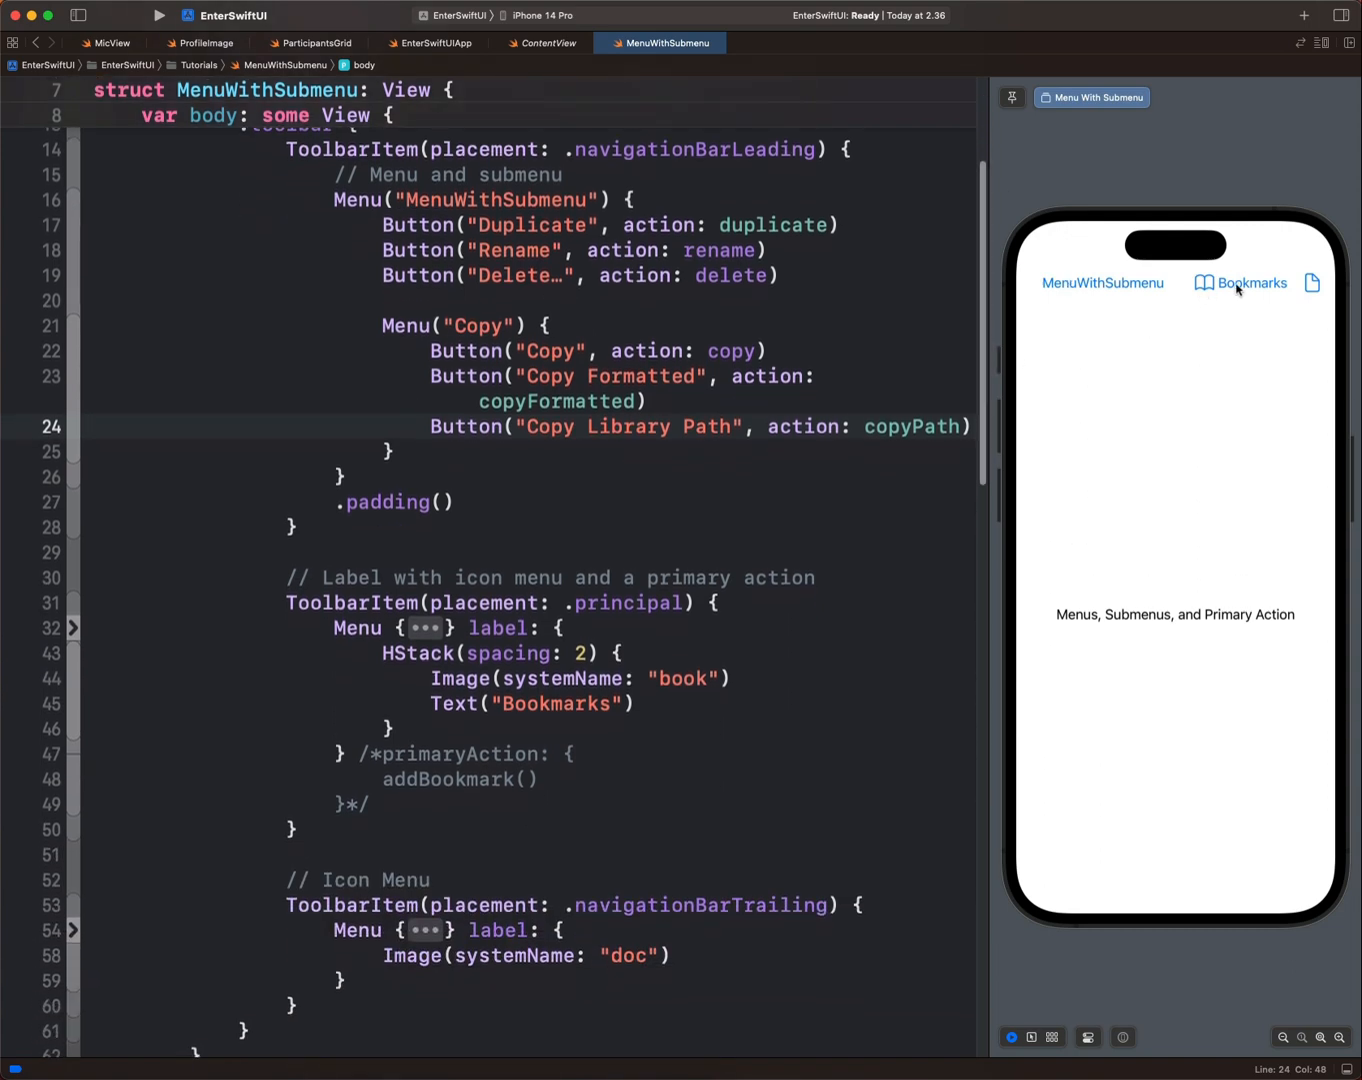
{"action": "scroll", "scroll_direction": "down", "scroll_amount": 3}
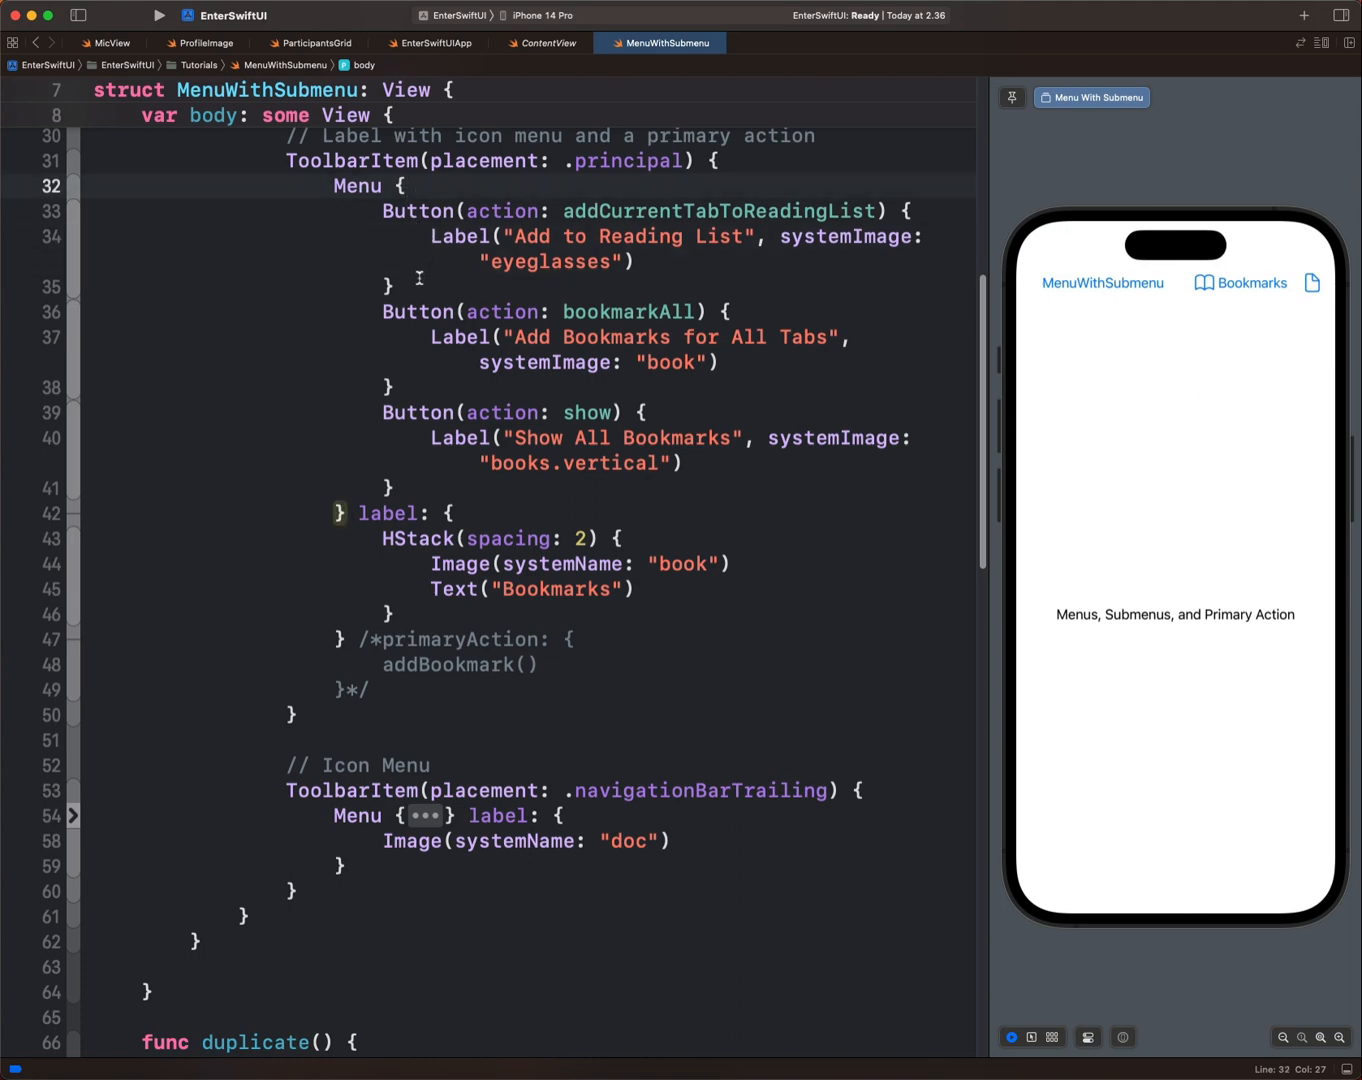
{"action": "left_click_drag", "start_coordinate": [384, 212], "coordinate": [394, 288]}
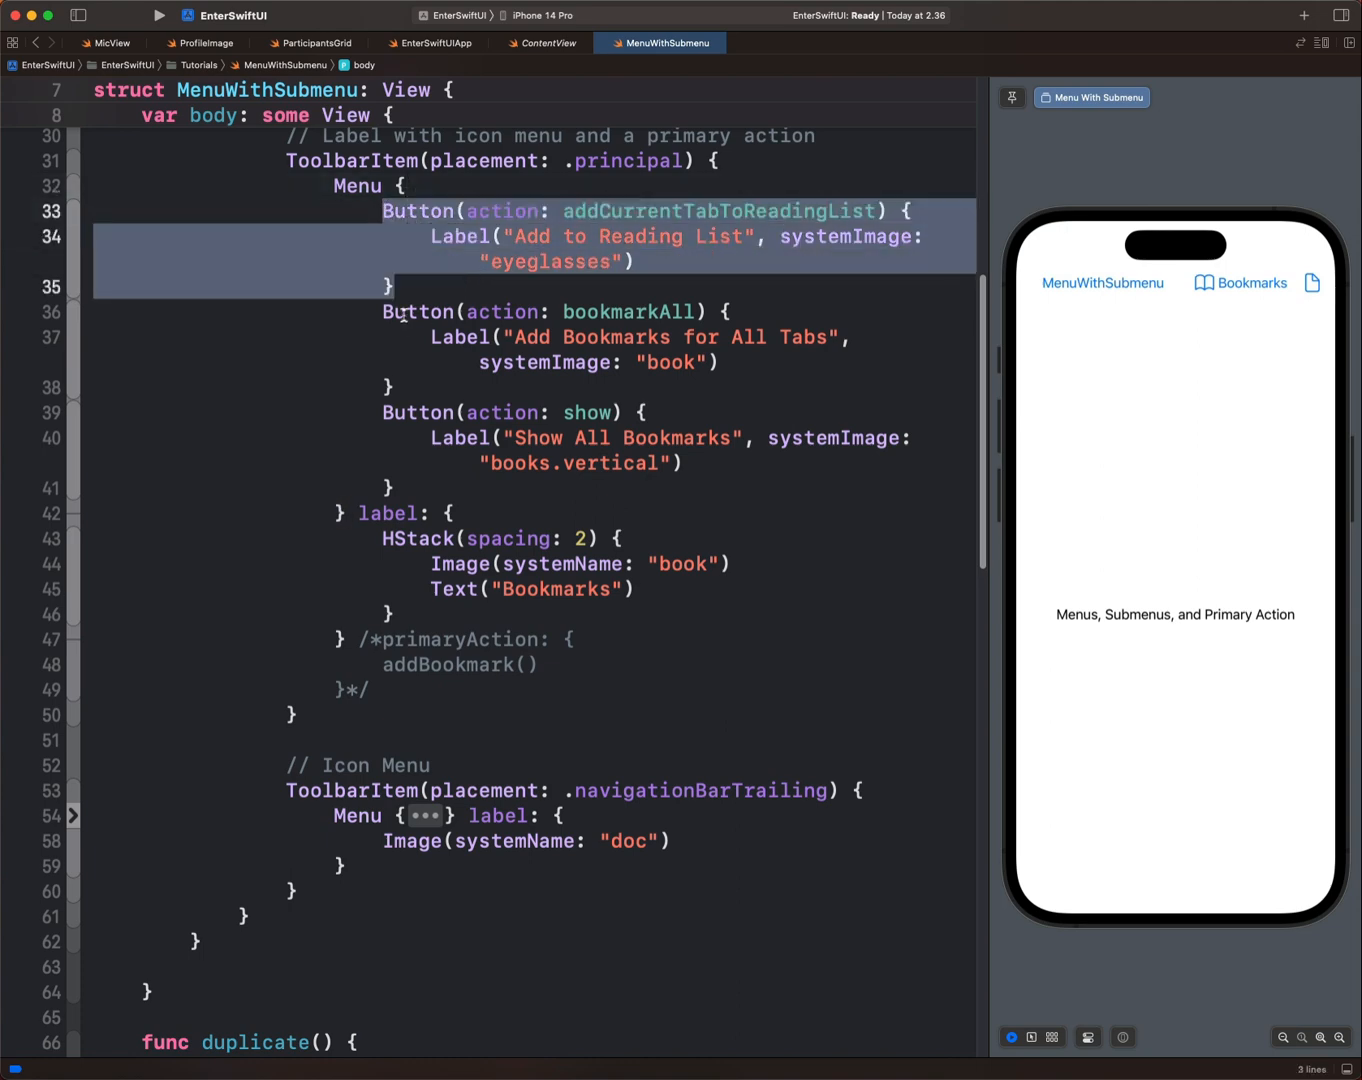
{"action": "left_click", "coordinate": [436, 392]}
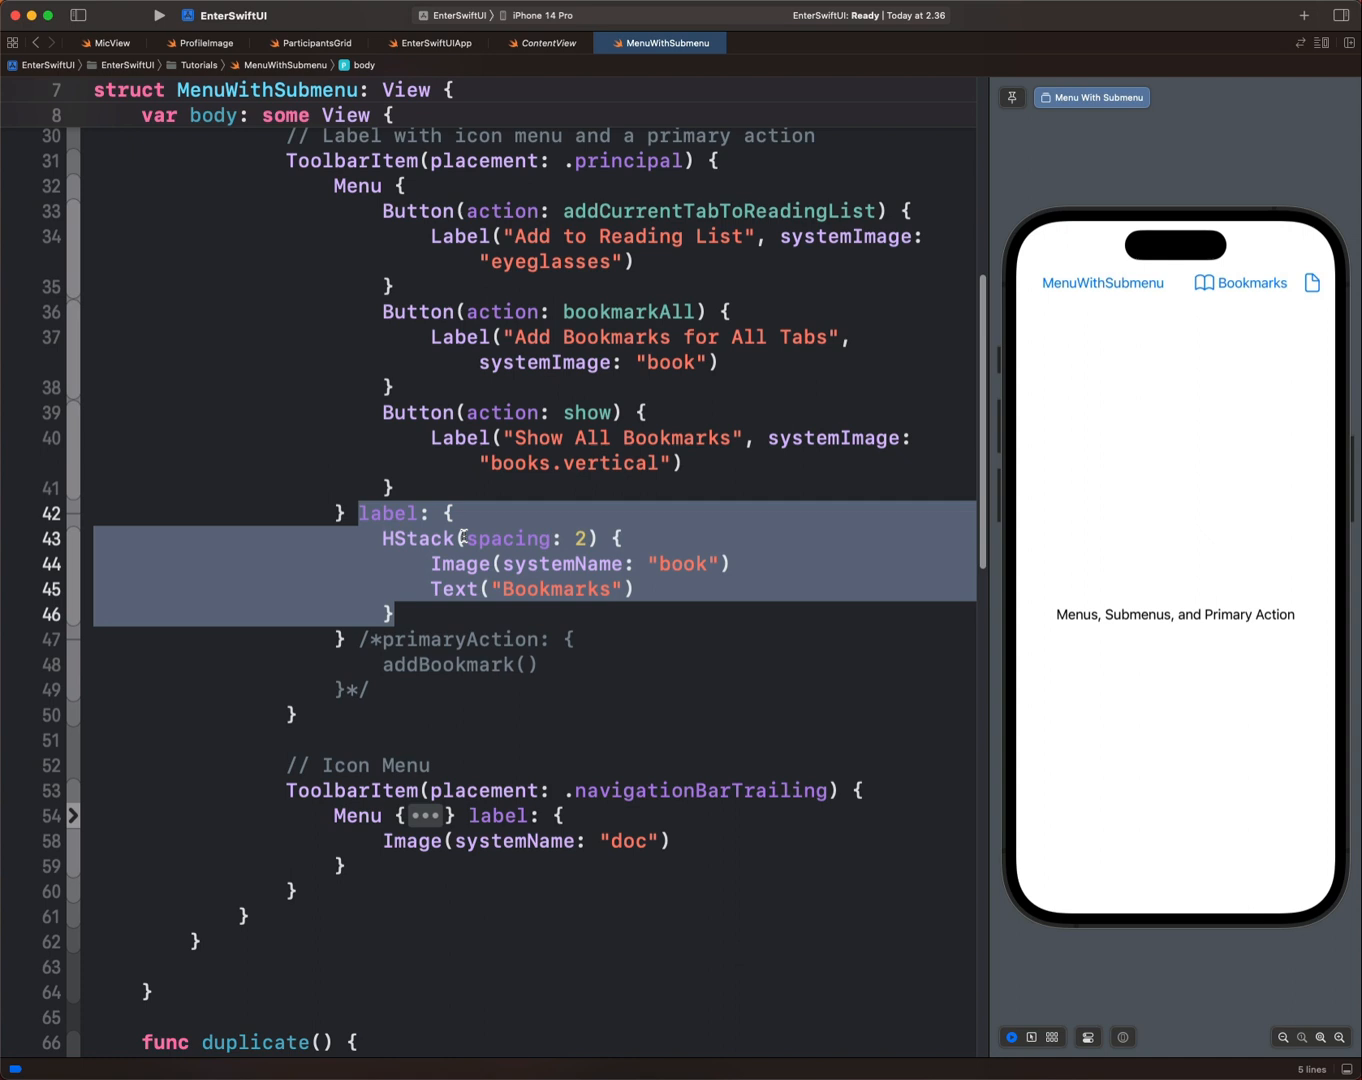
{"action": "left_click", "coordinate": [622, 538]}
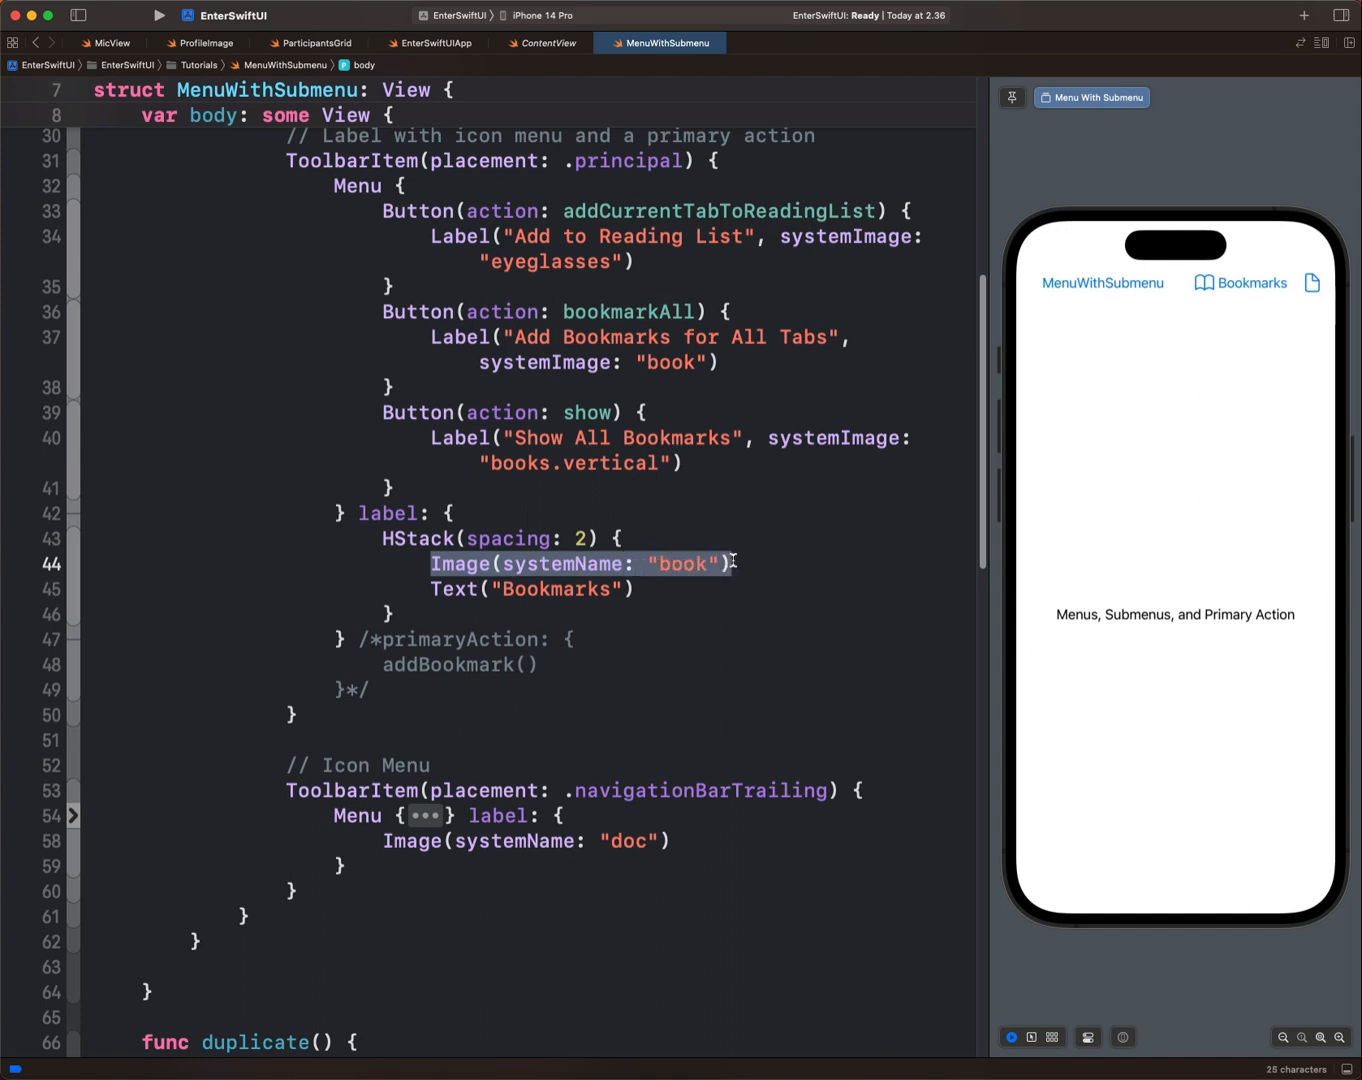
- Open and close the Bookmarks menu in the preview to confirm its three bookmark actions
{"action": "left_click", "coordinate": [1240, 284]}
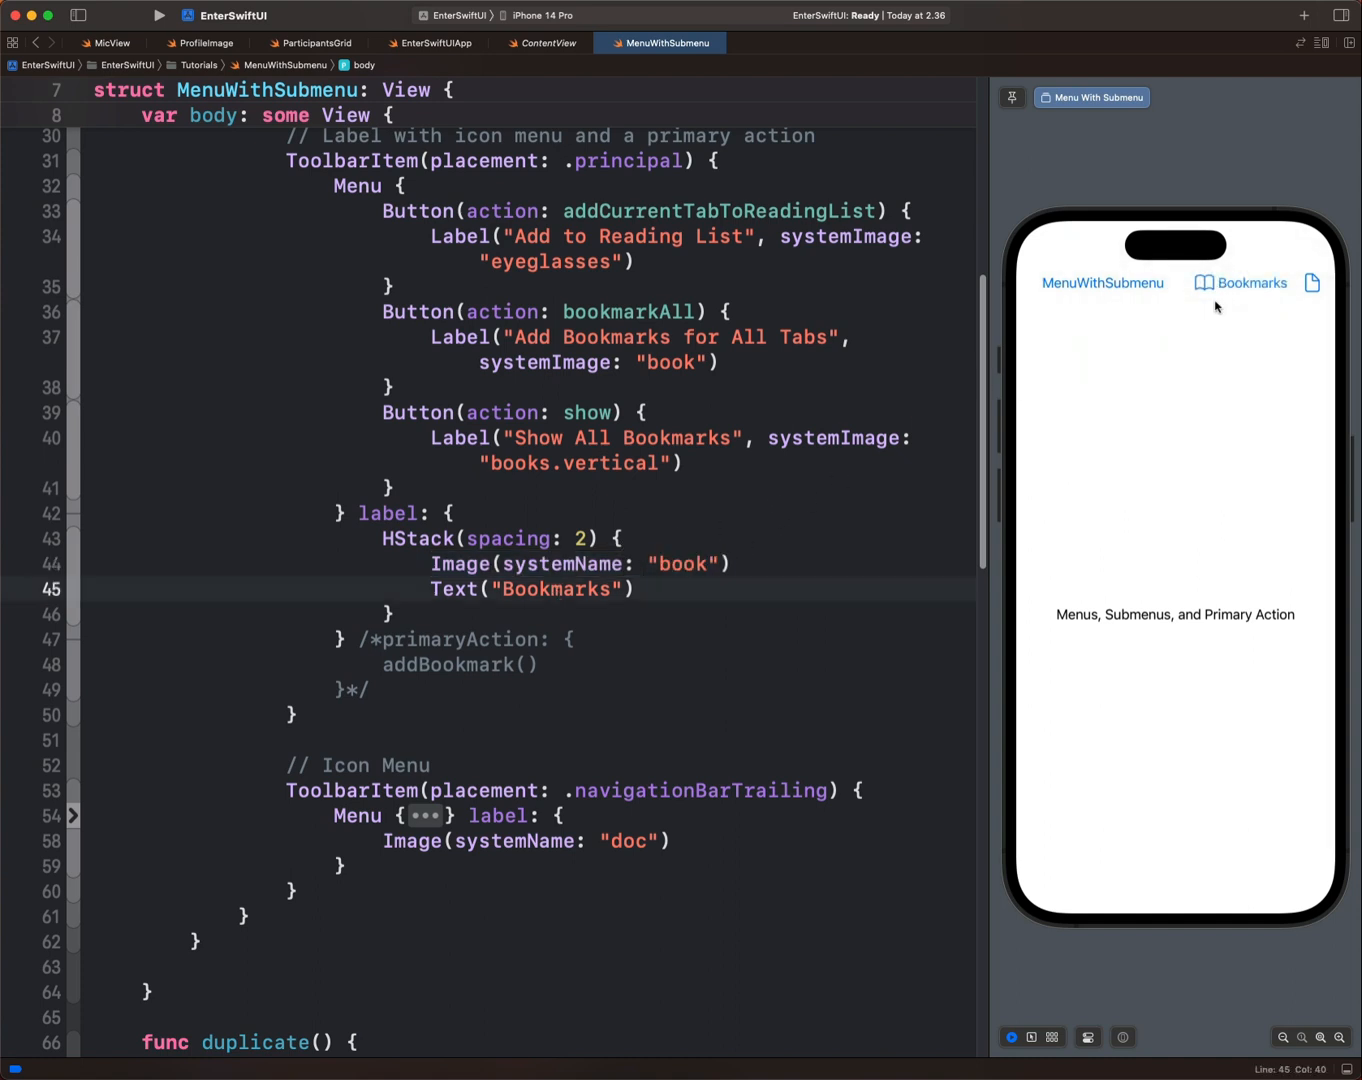
{"action": "left_click", "coordinate": [1244, 284]}
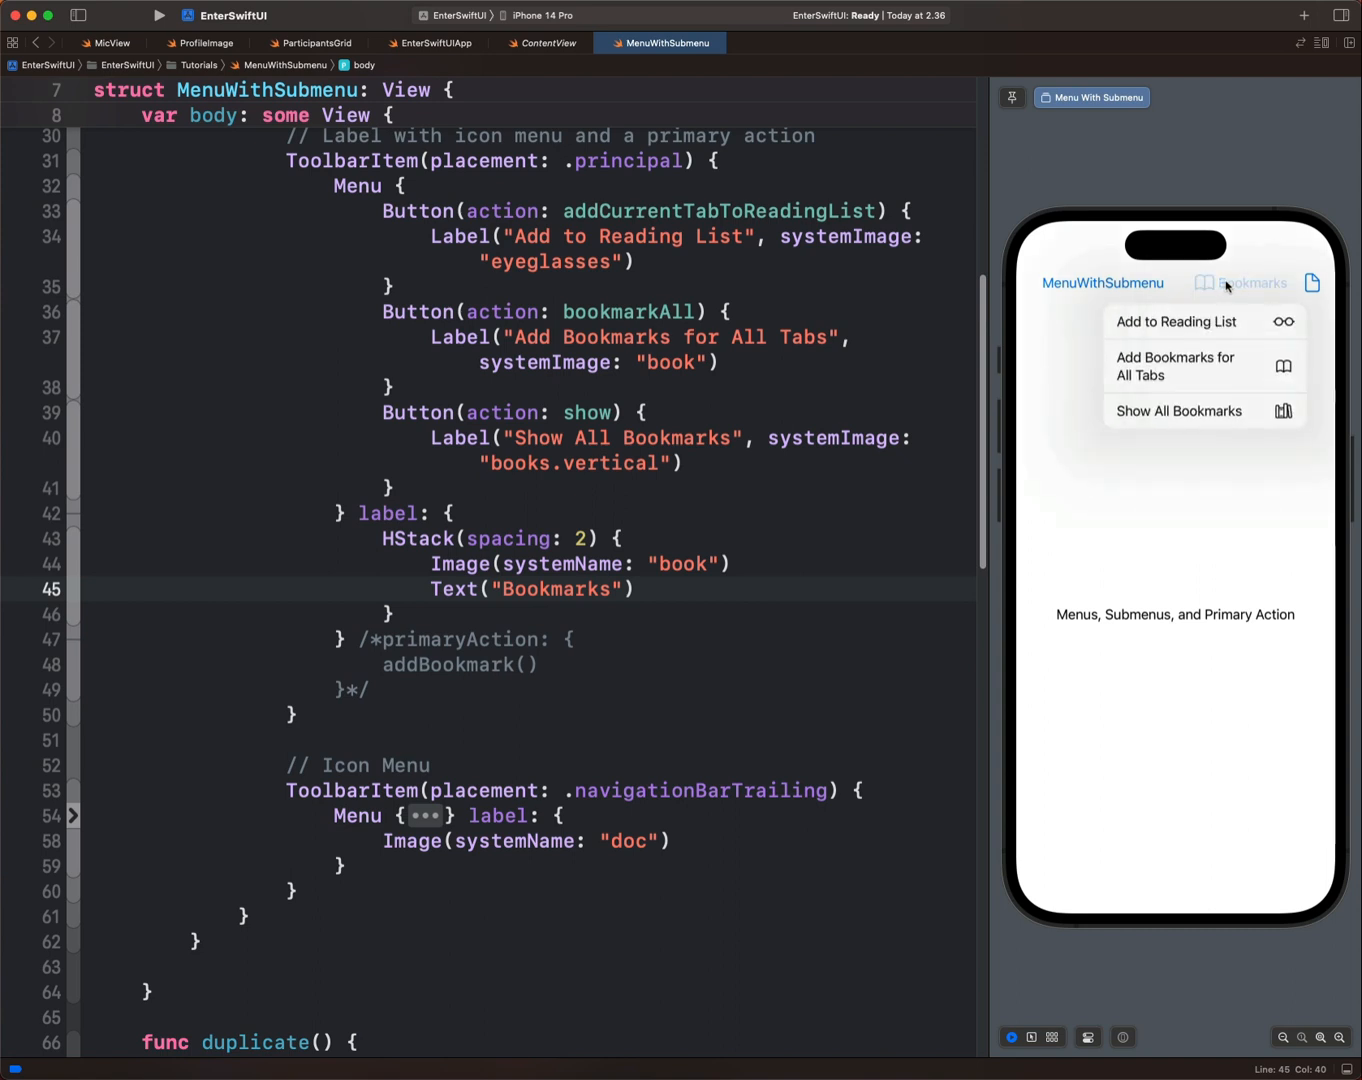
{"action": "left_click", "coordinate": [1250, 284]}
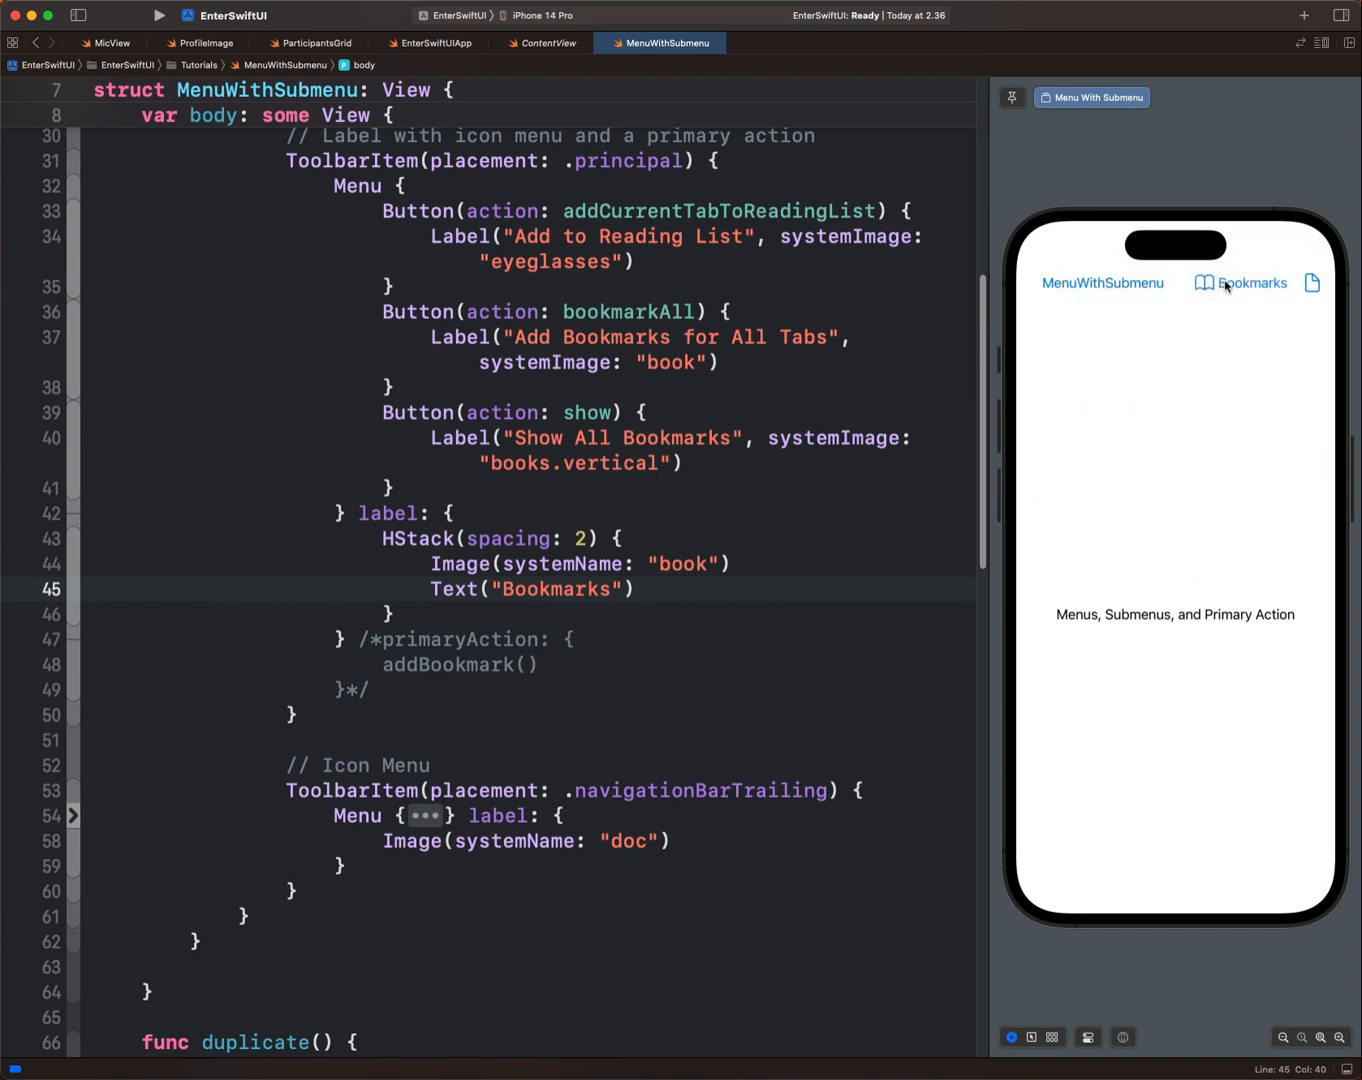
{"action": "left_click", "coordinate": [1244, 284]}
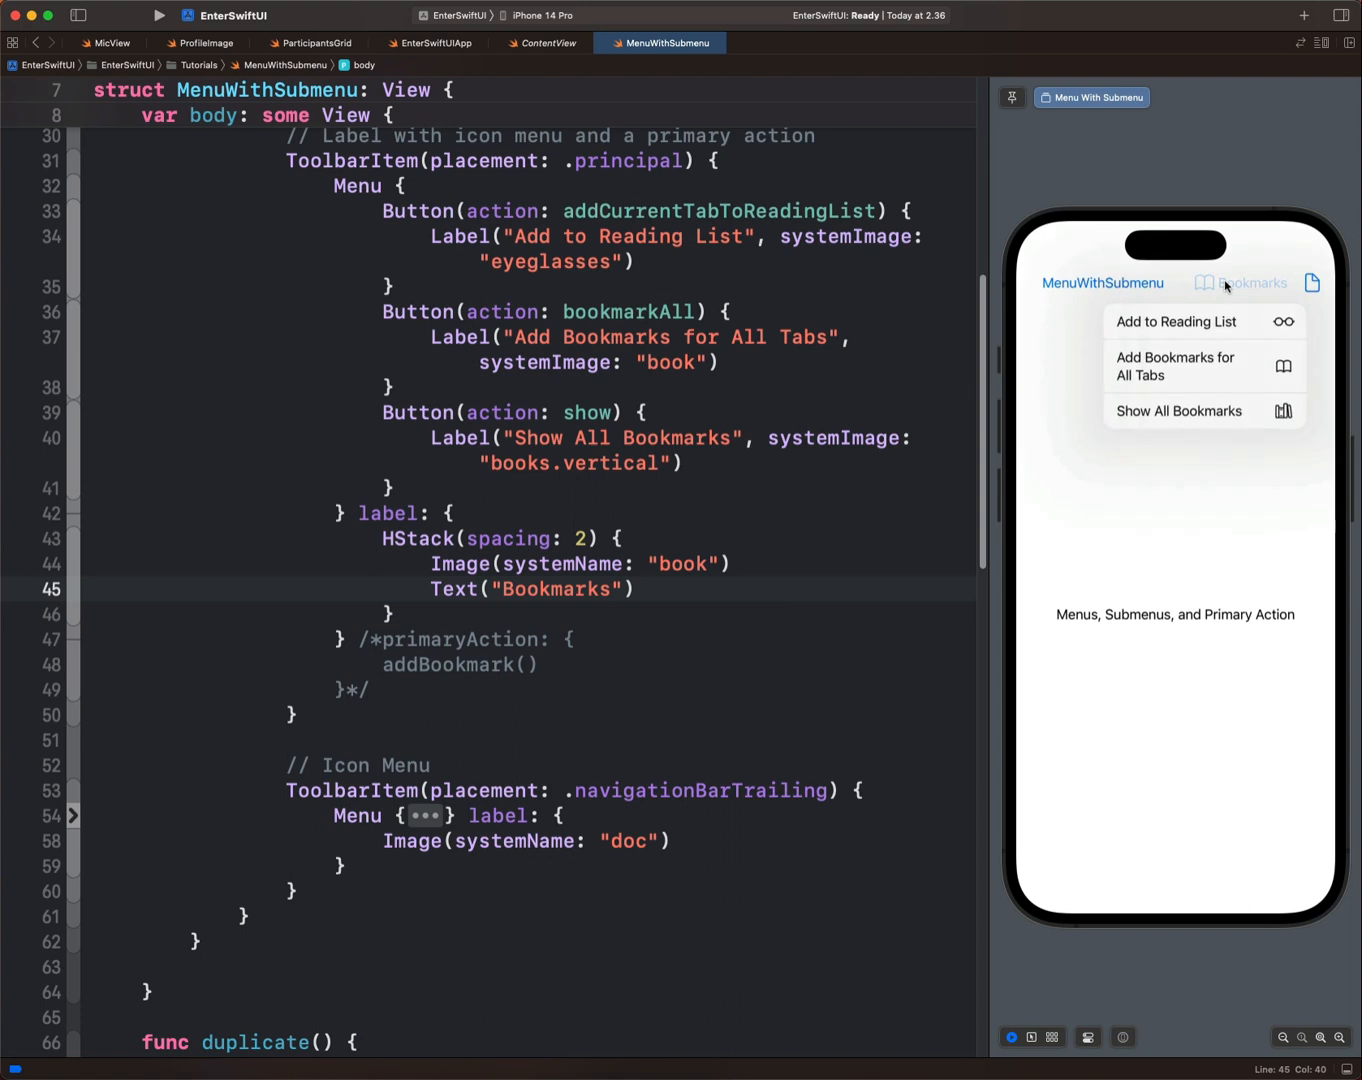
{"action": "left_click", "coordinate": [1244, 284]}
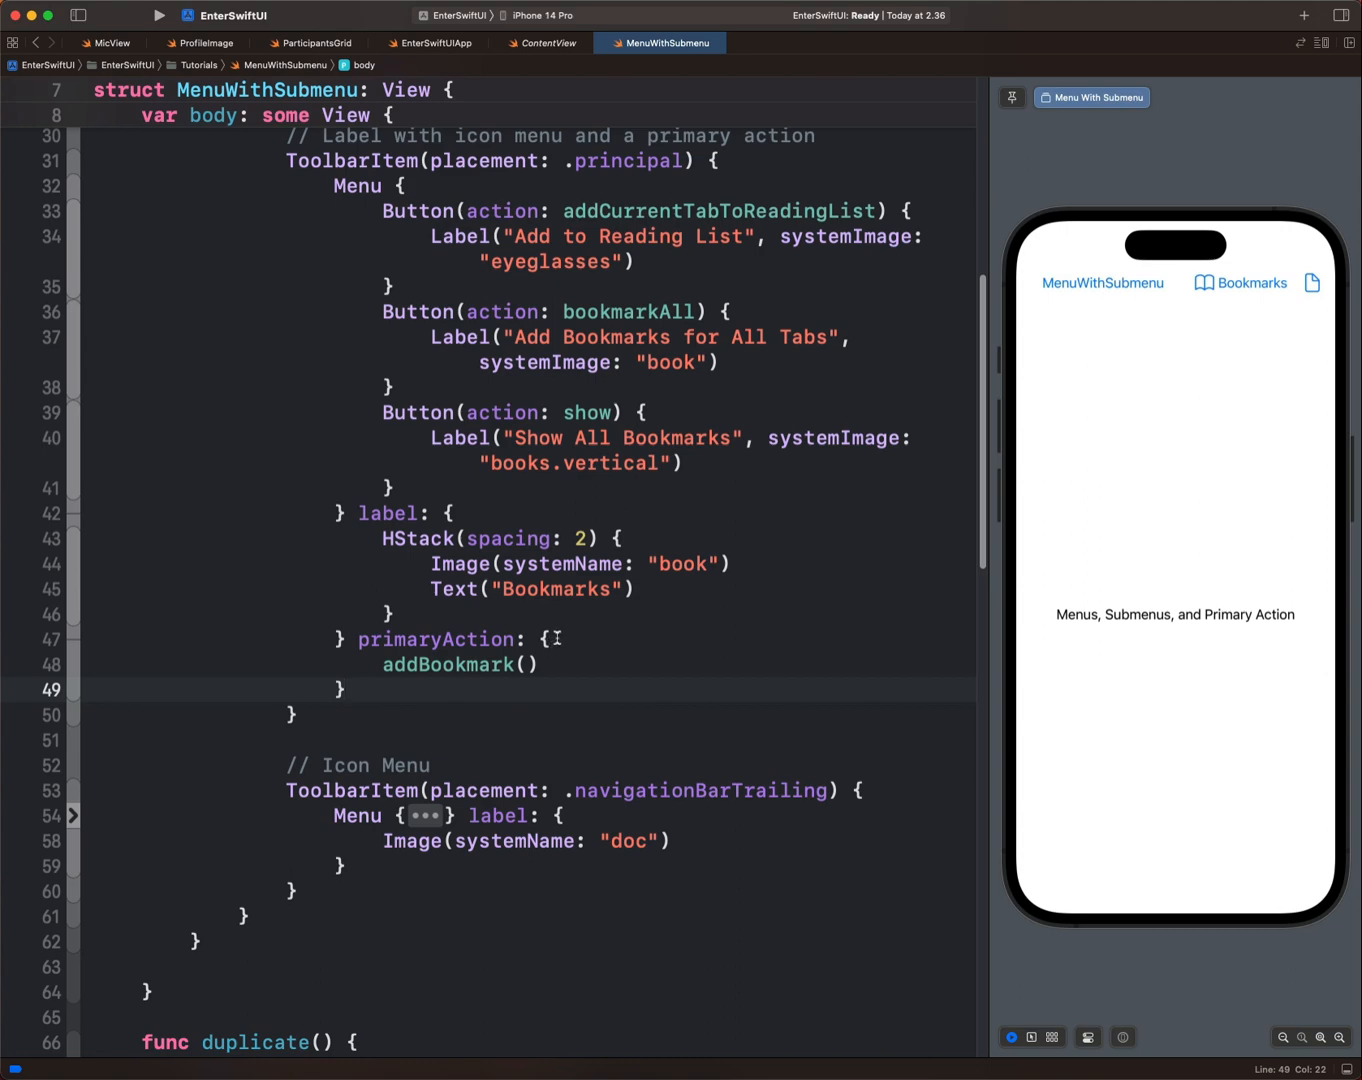
- Enable primaryAction calling addBookmark and tap Bookmarks in the preview to trigger it
{"action": "left_click", "coordinate": [550, 640]}
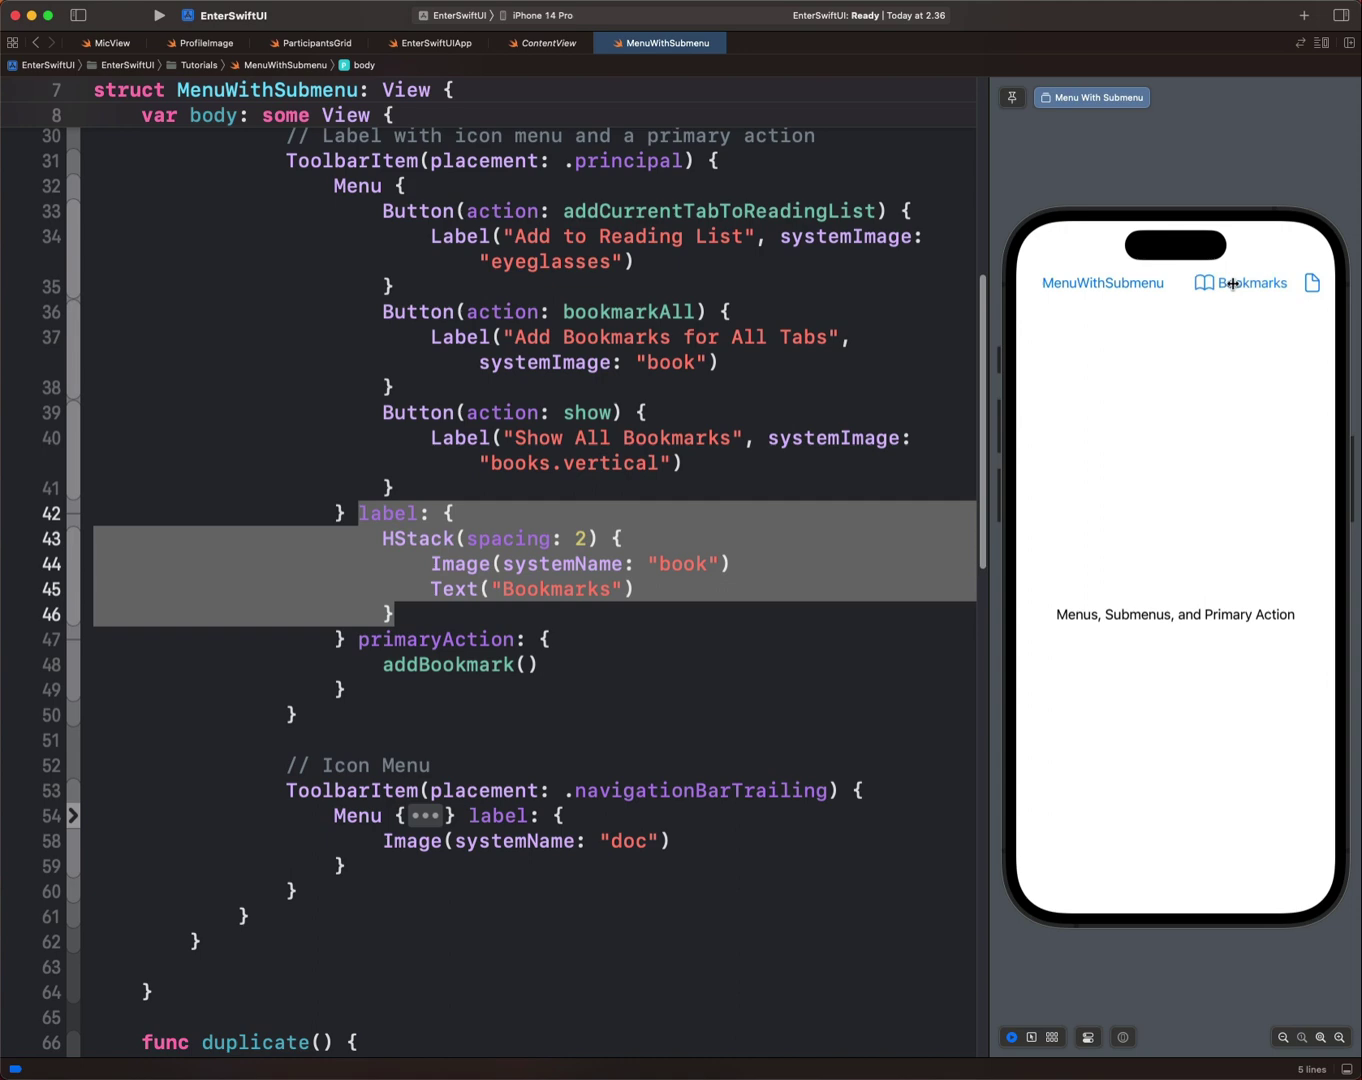
{"action": "left_click", "coordinate": [1240, 284]}
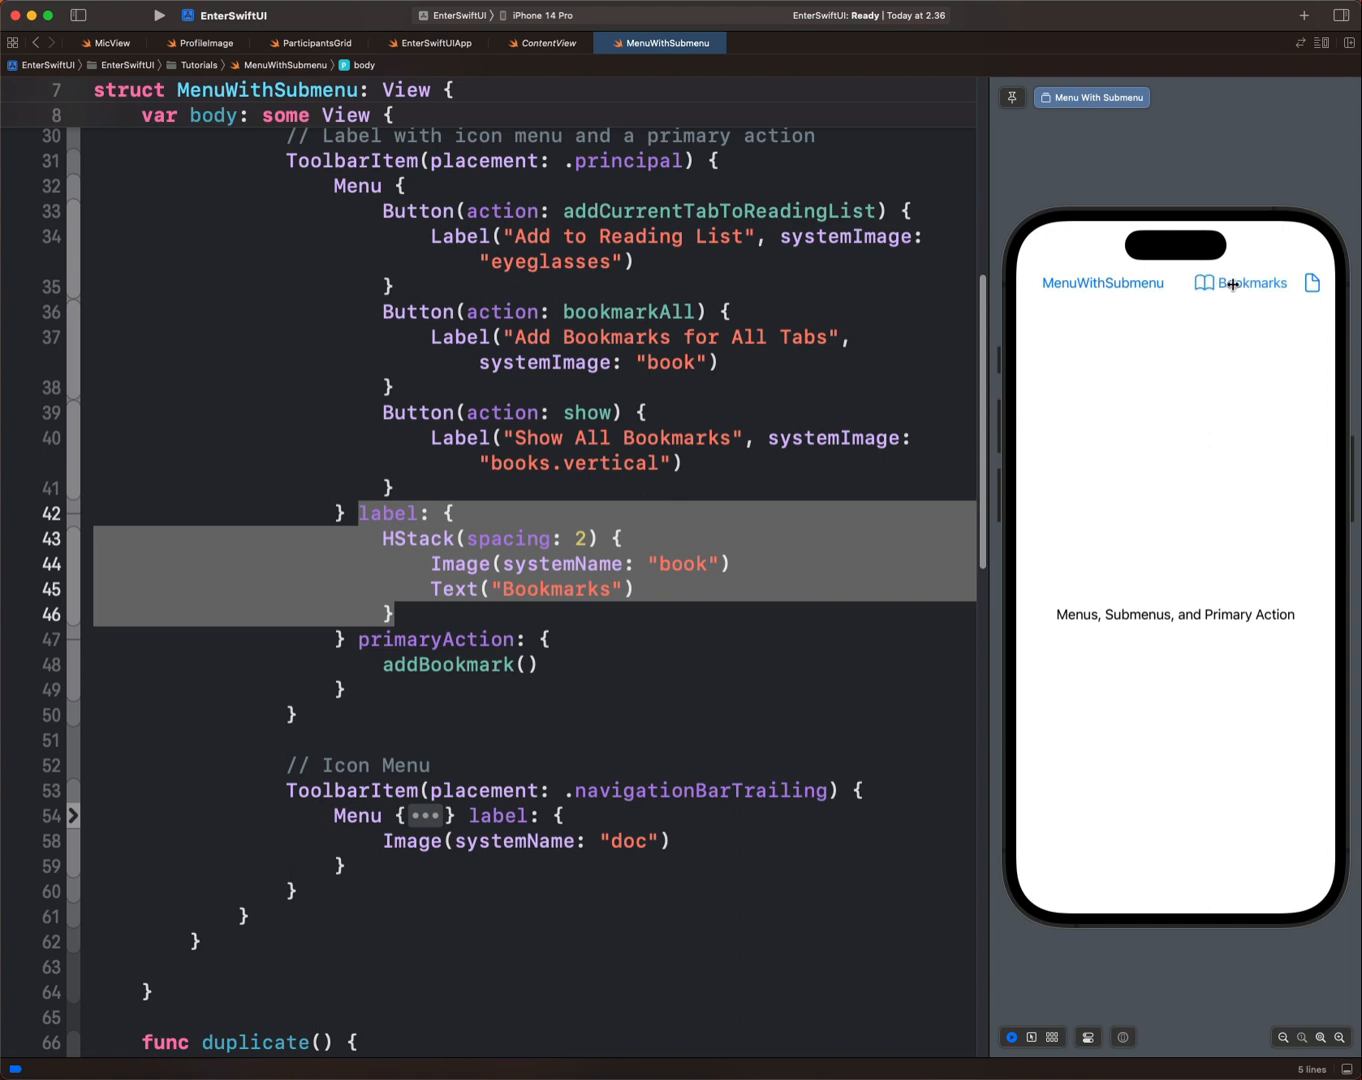
{"action": "left_click", "coordinate": [1244, 284]}
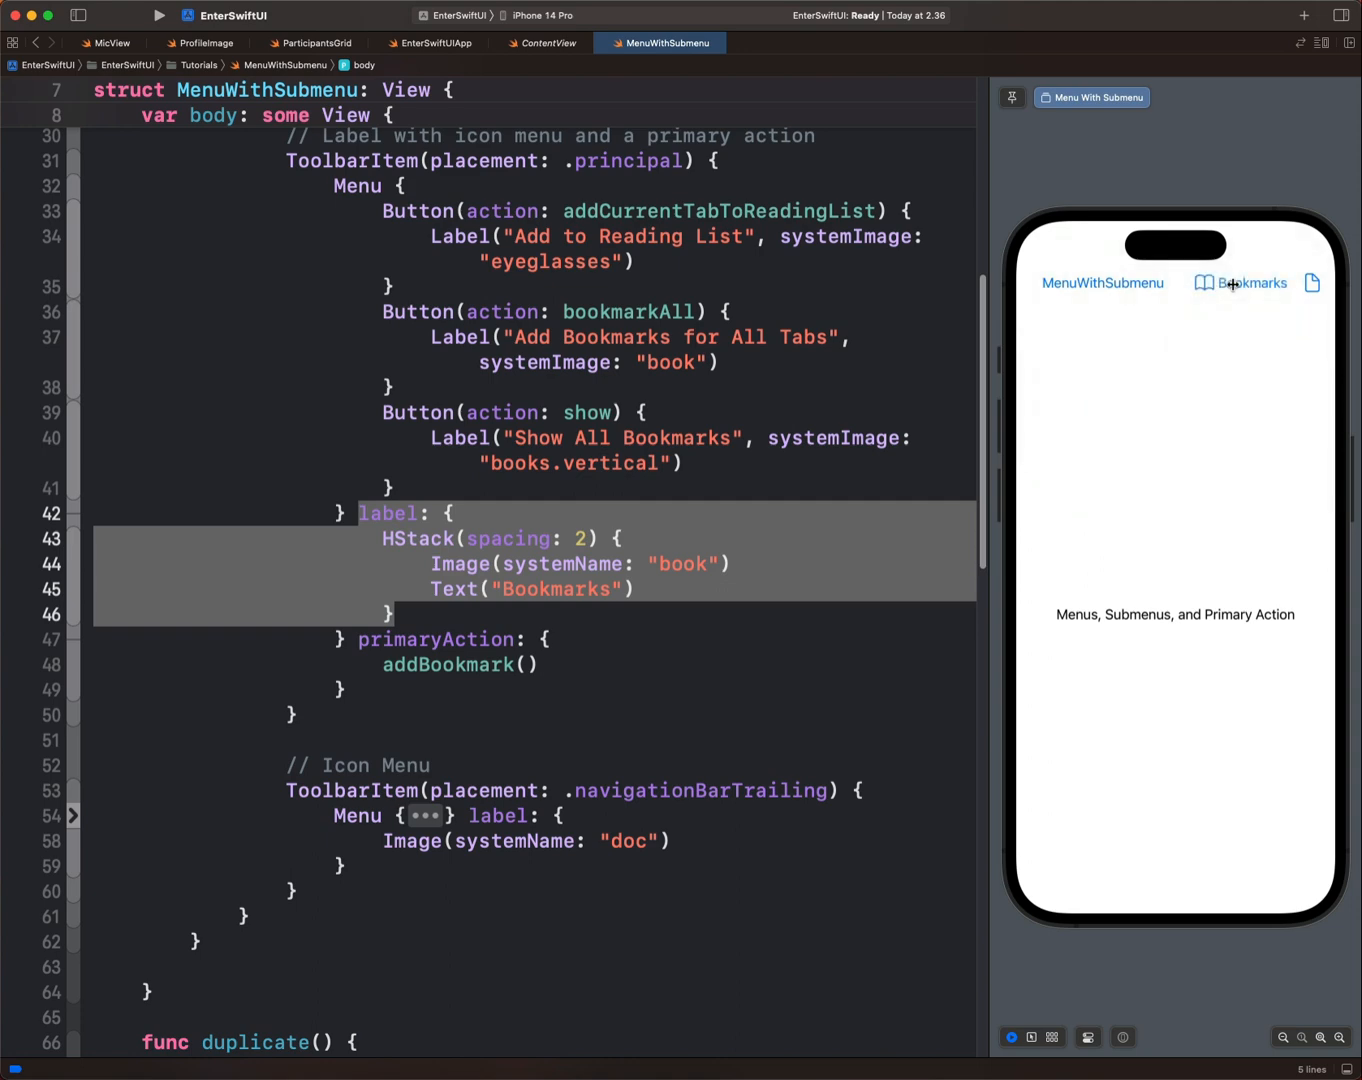
{"action": "mouse_move", "coordinate": [1110, 292]}
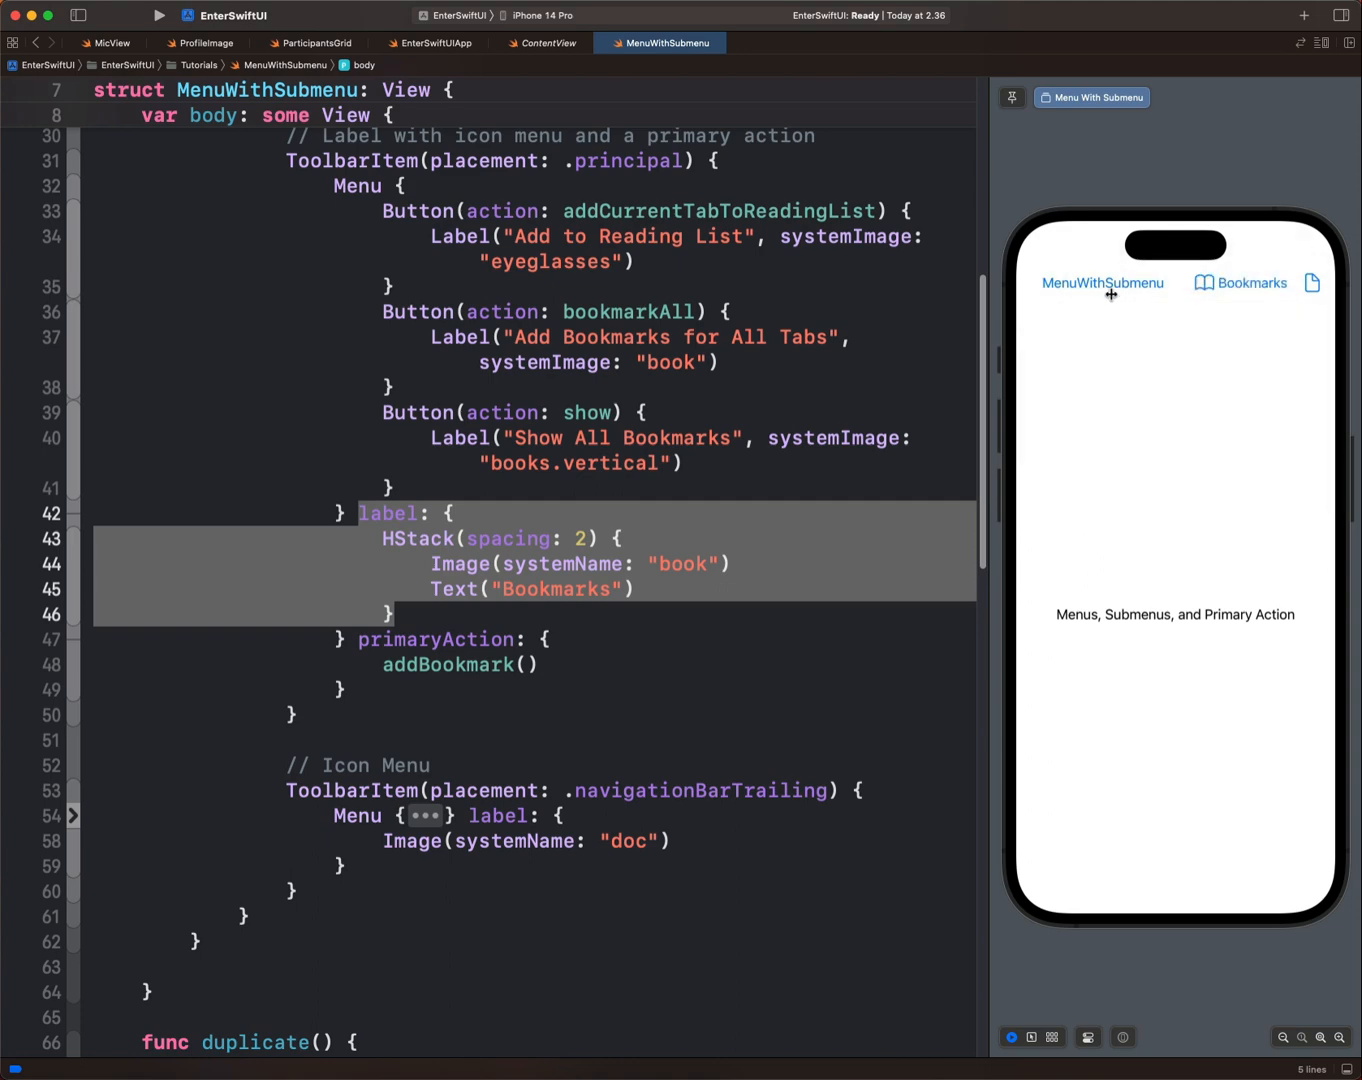
- Check the MenuWithSubmenu menu, then long-press Bookmarks to reveal its three menu items
{"action": "left_click", "coordinate": [1102, 284]}
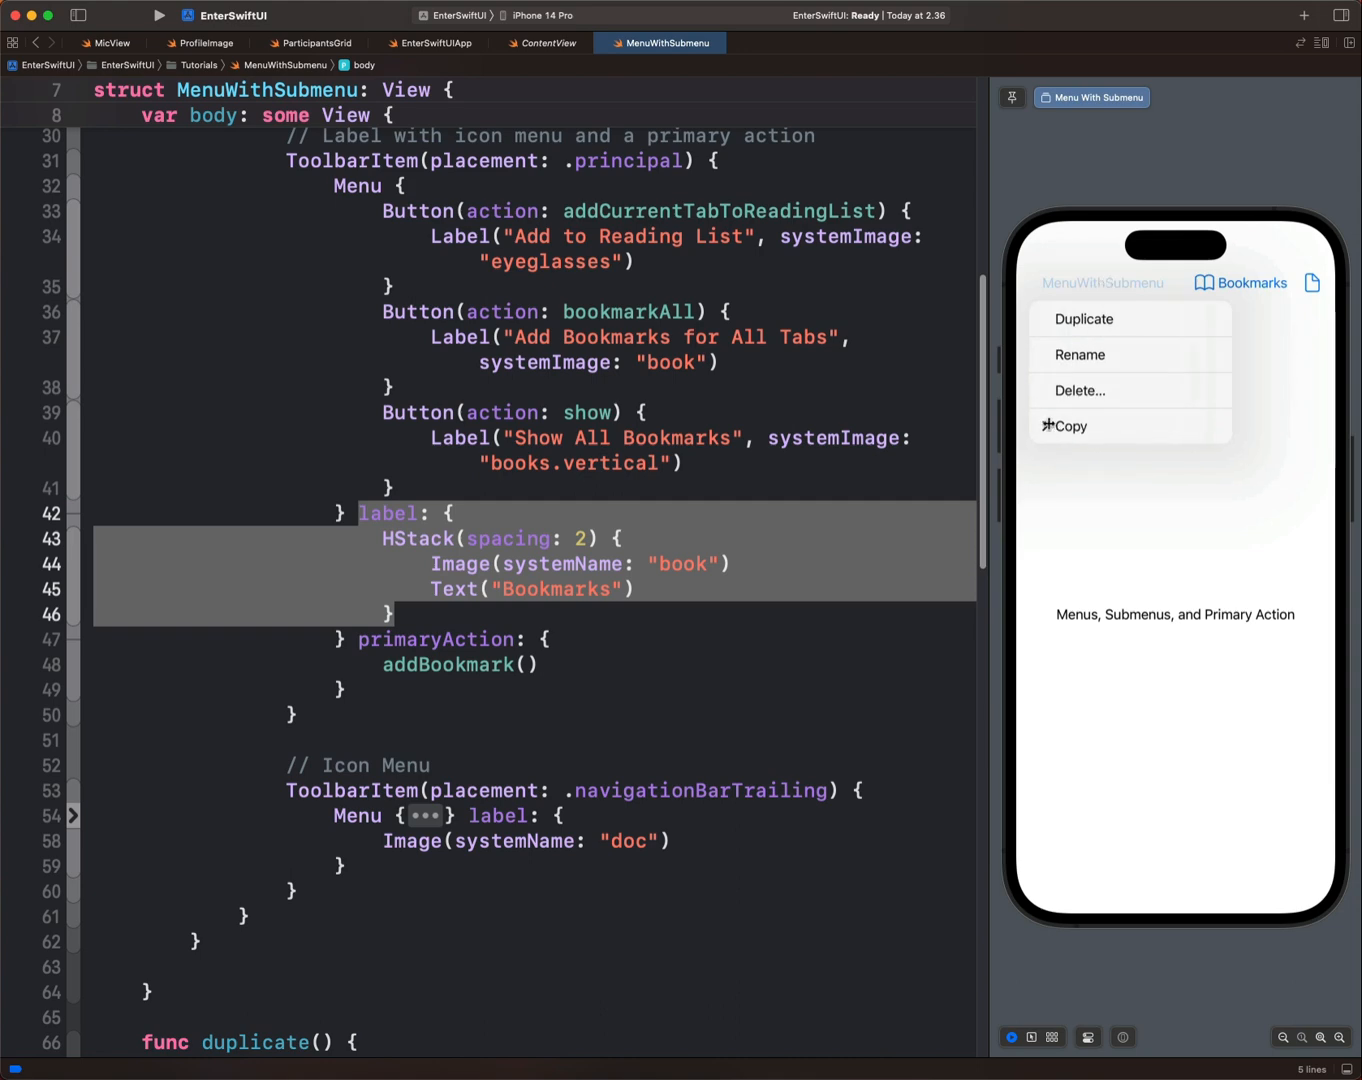
{"action": "left_click", "coordinate": [1240, 284]}
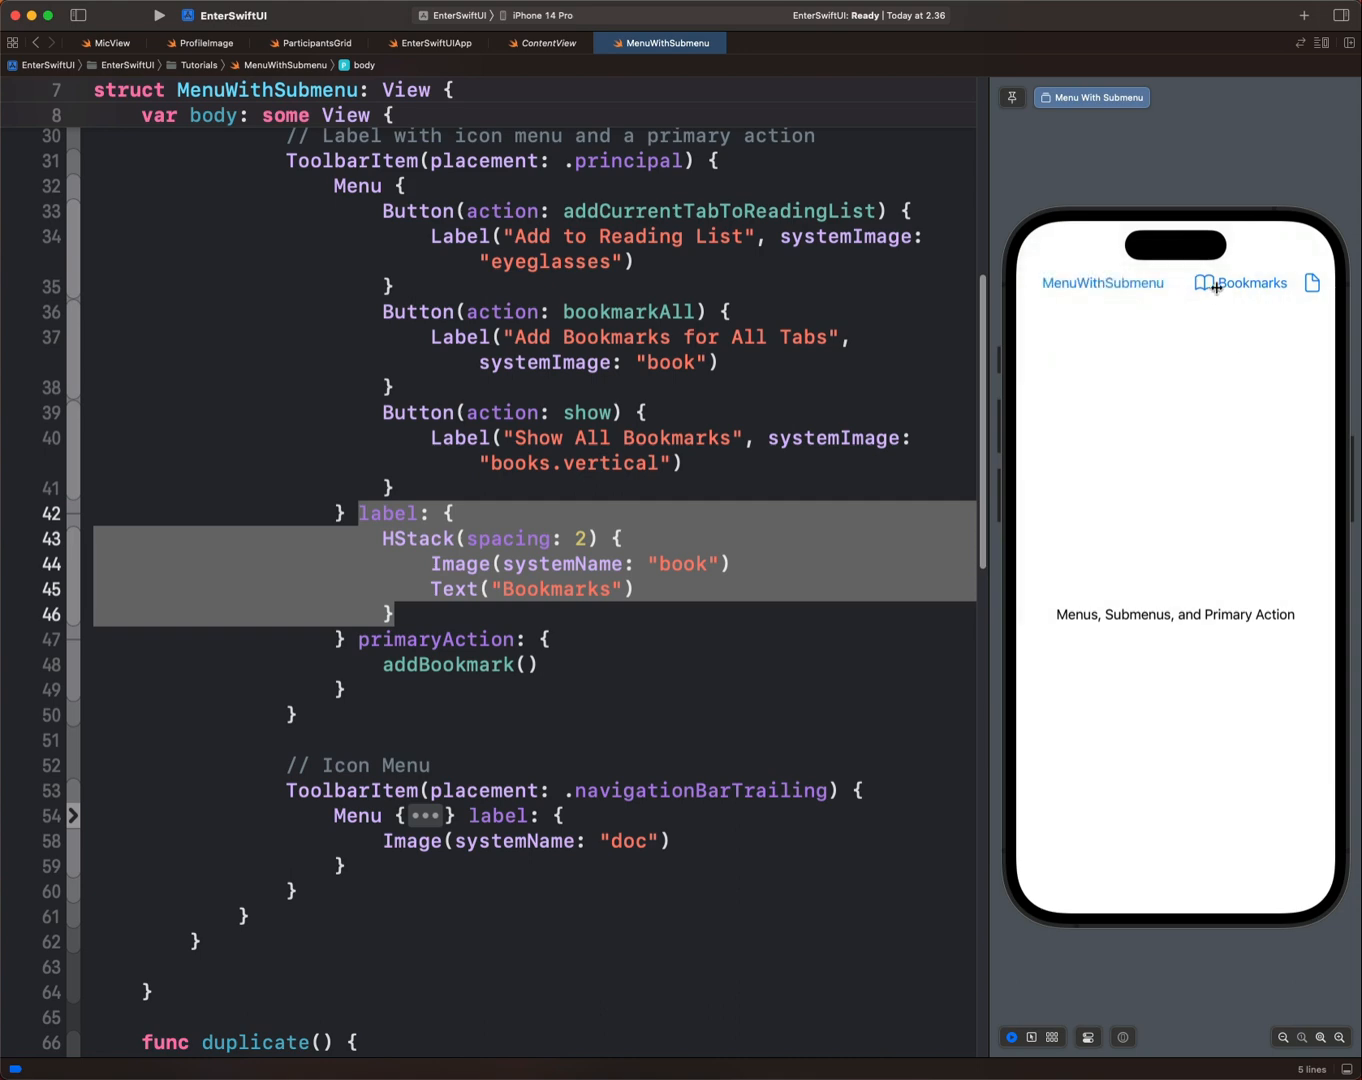
{"action": "left_click", "coordinate": [1242, 284]}
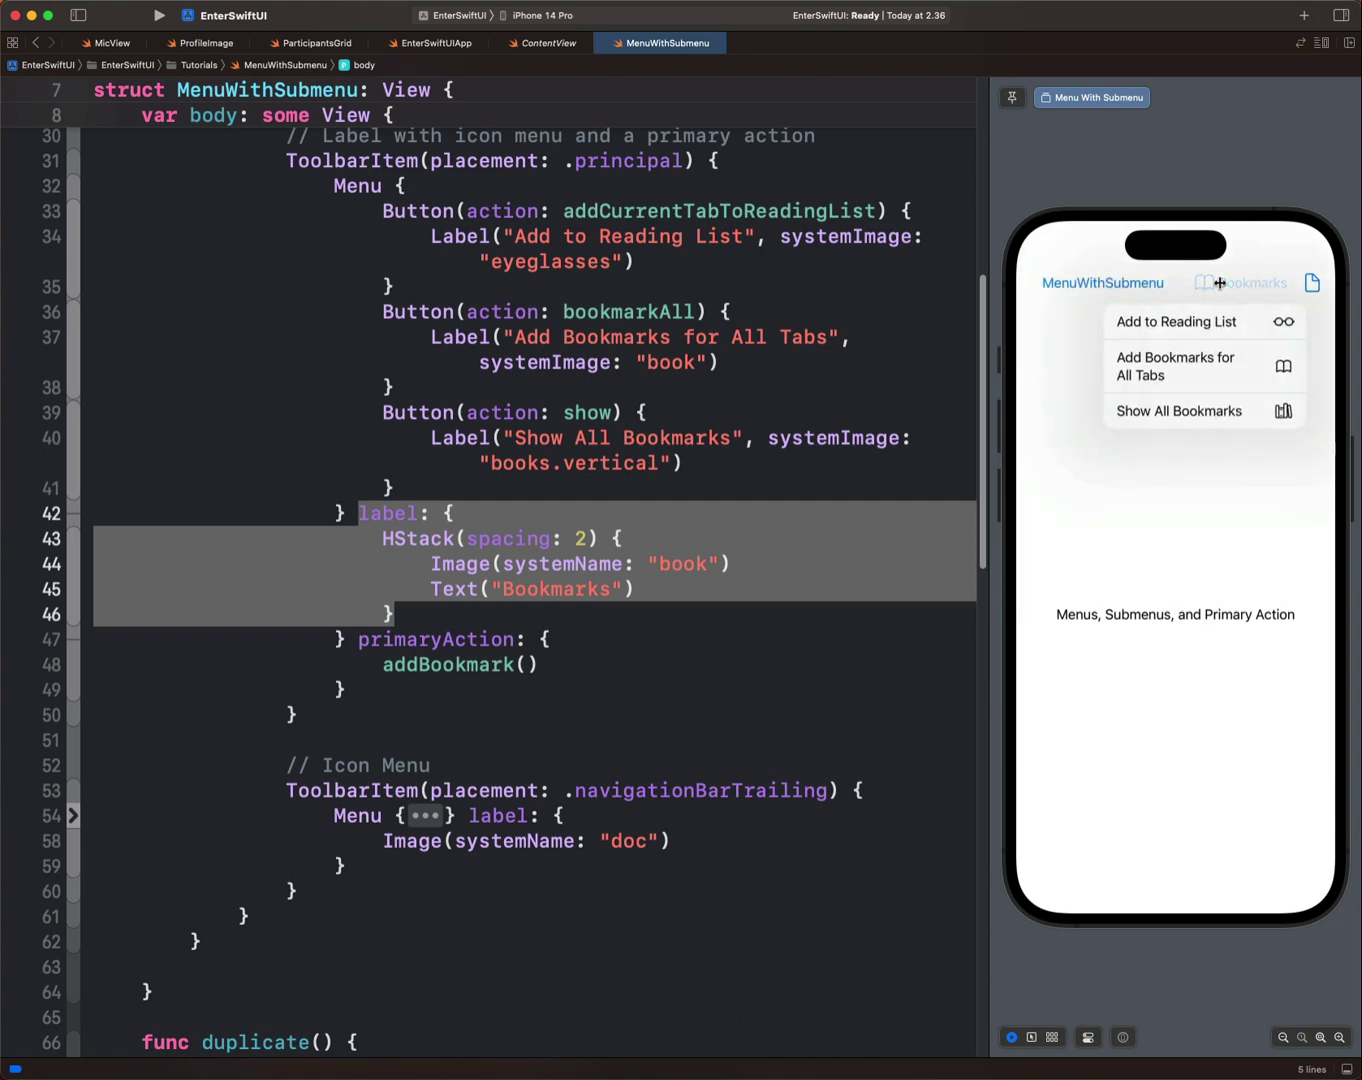